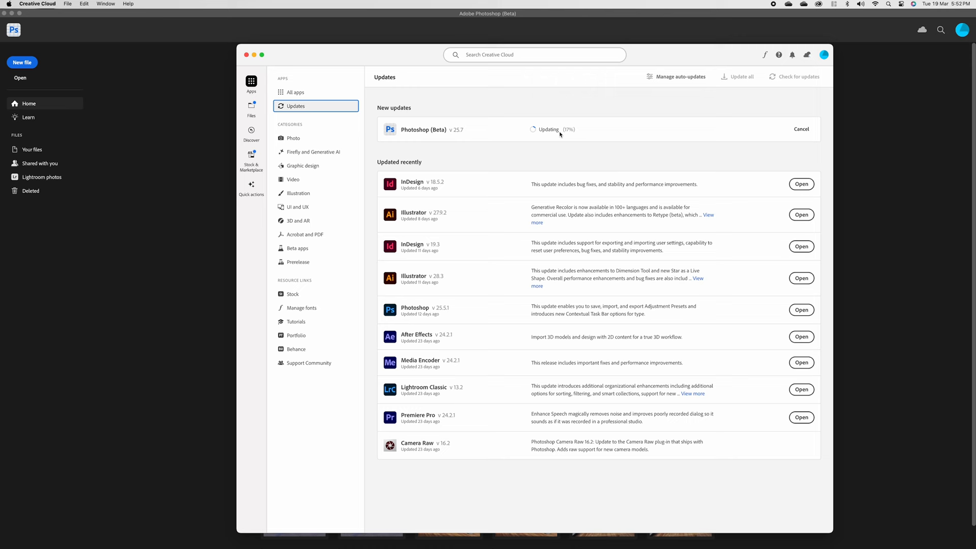
mouse_move(22, 62)
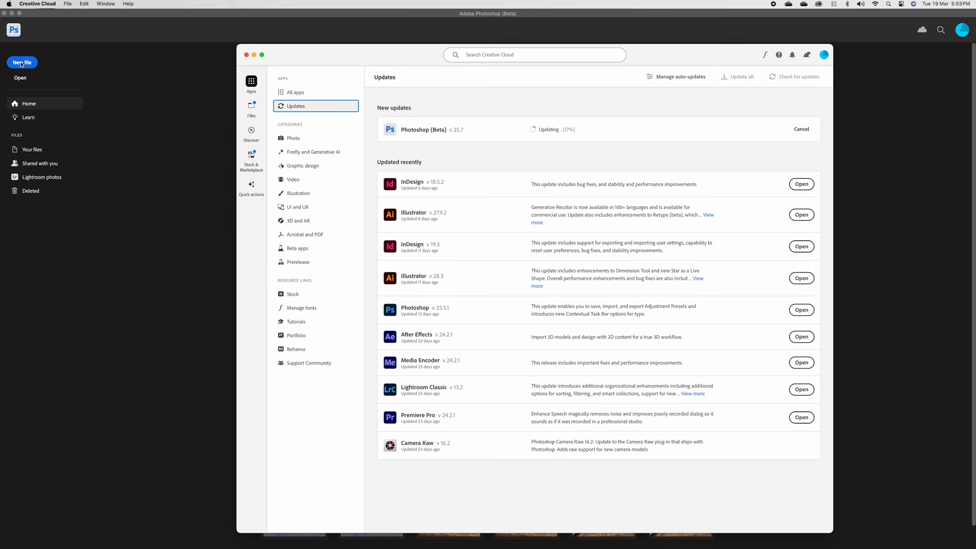
Create a landscape A4 document (297 × 210 mm) at 300 ppi in RGB Color.
left_click(22, 62)
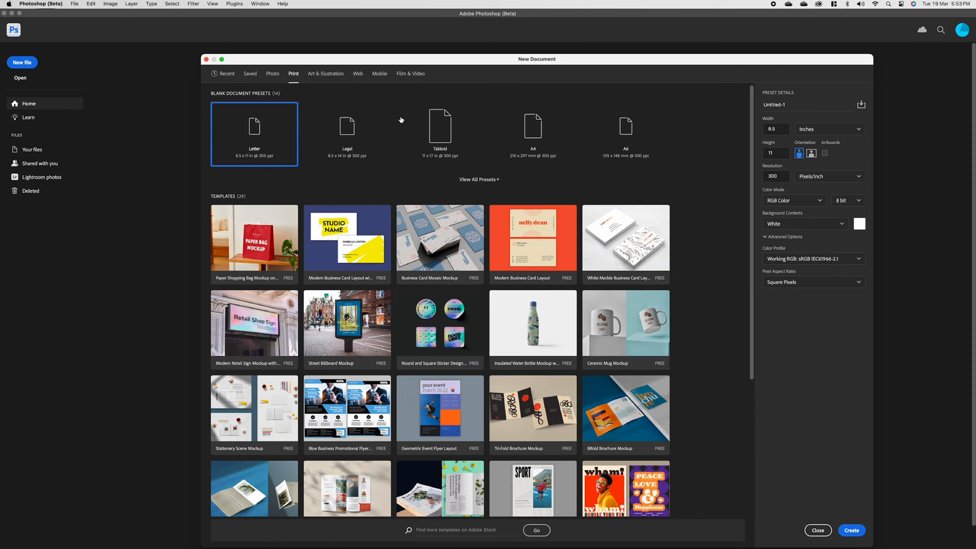
left_click(532, 130)
type("72")
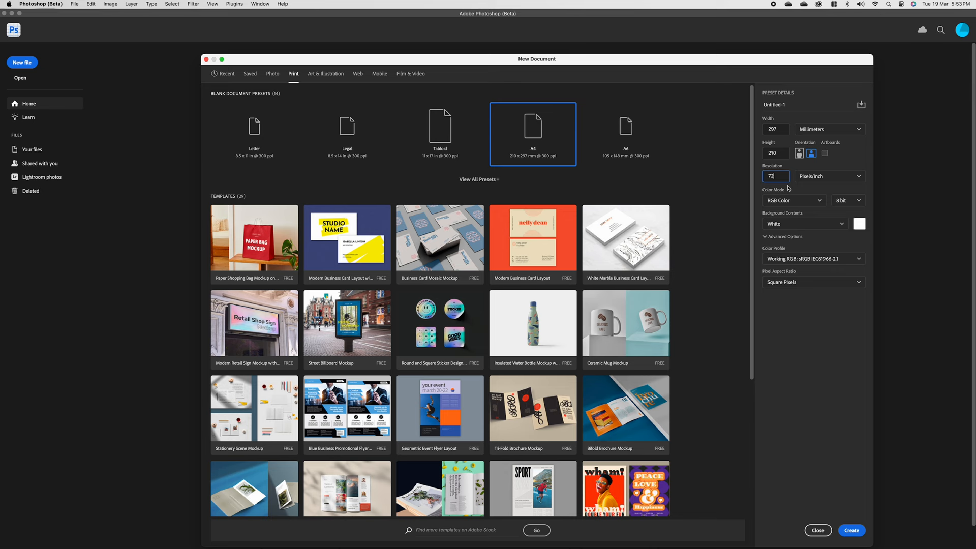
left_click(819, 200)
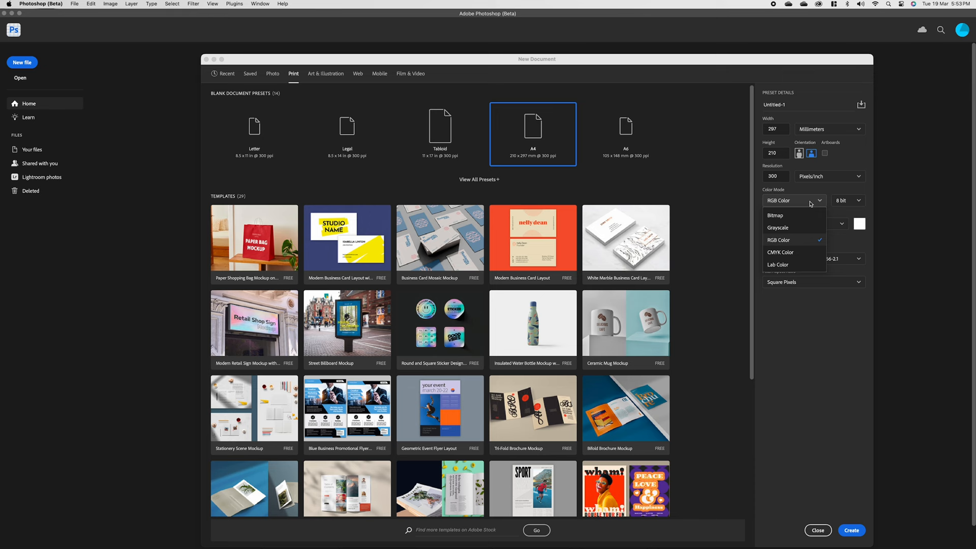
mouse_move(799, 253)
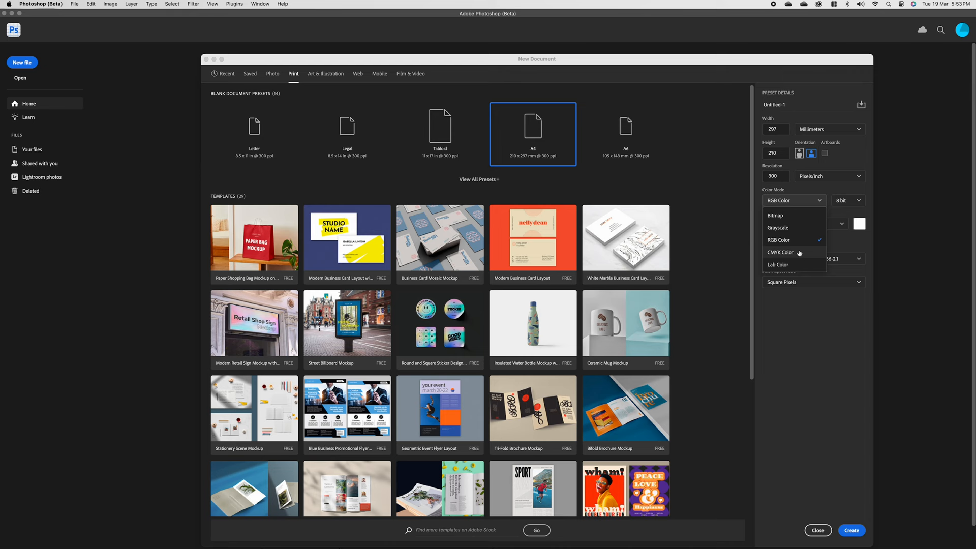
mouse_move(795, 241)
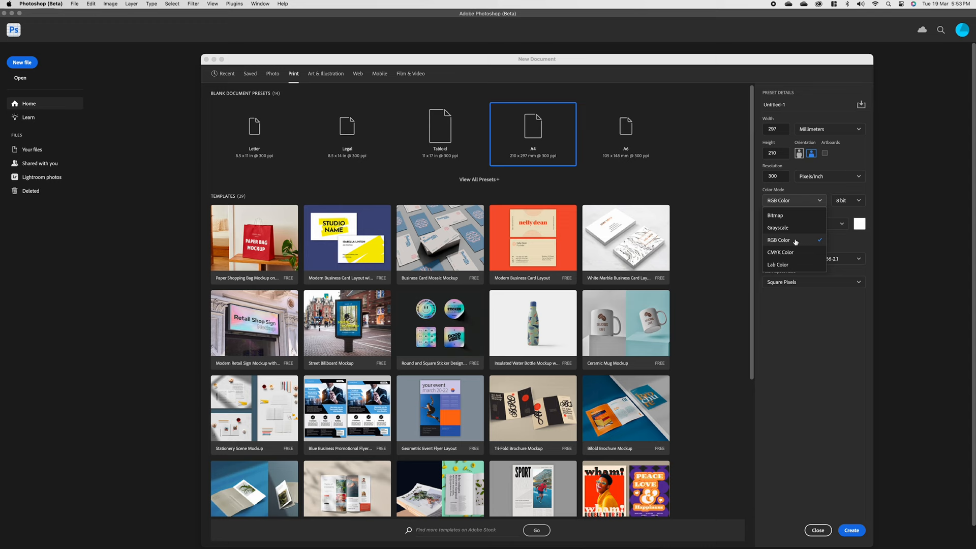
left_click(851, 530)
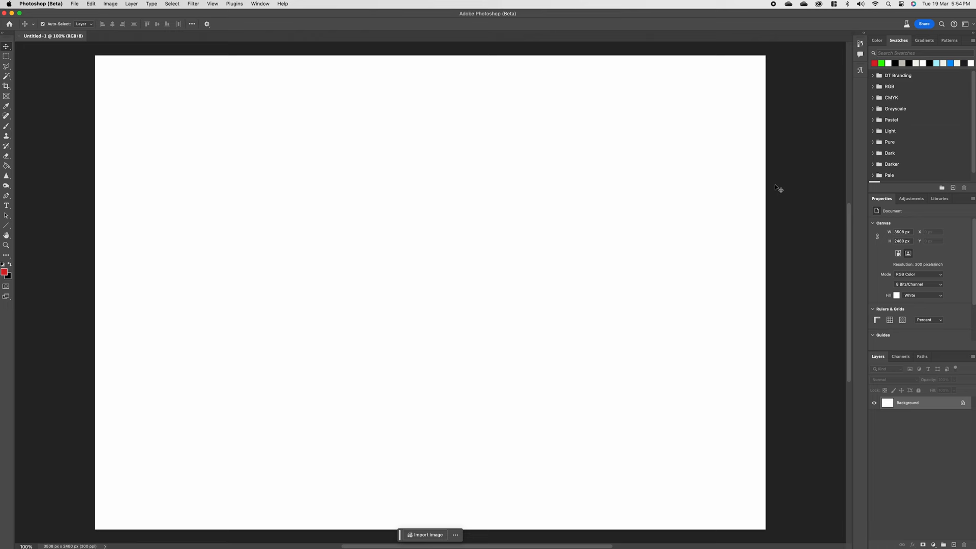
mouse_move(9, 260)
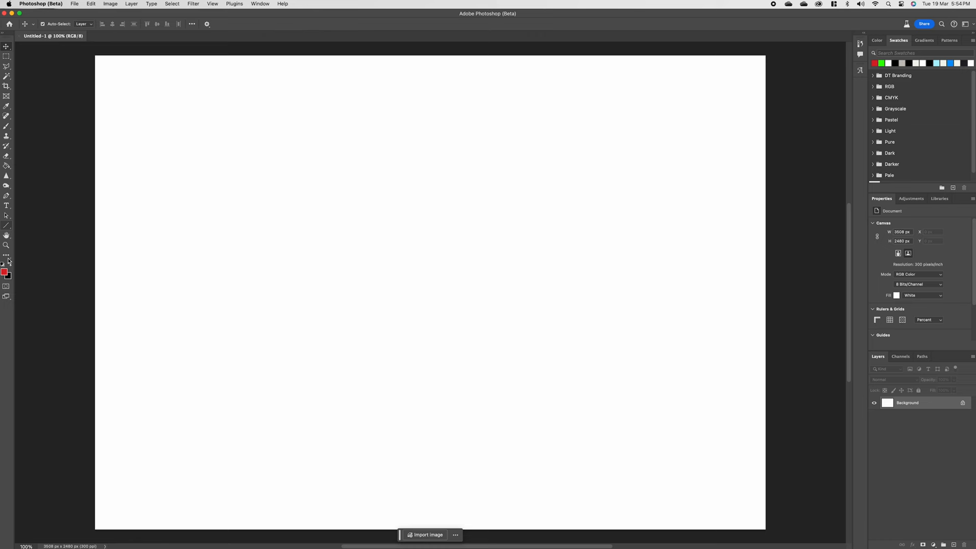
mouse_move(915, 463)
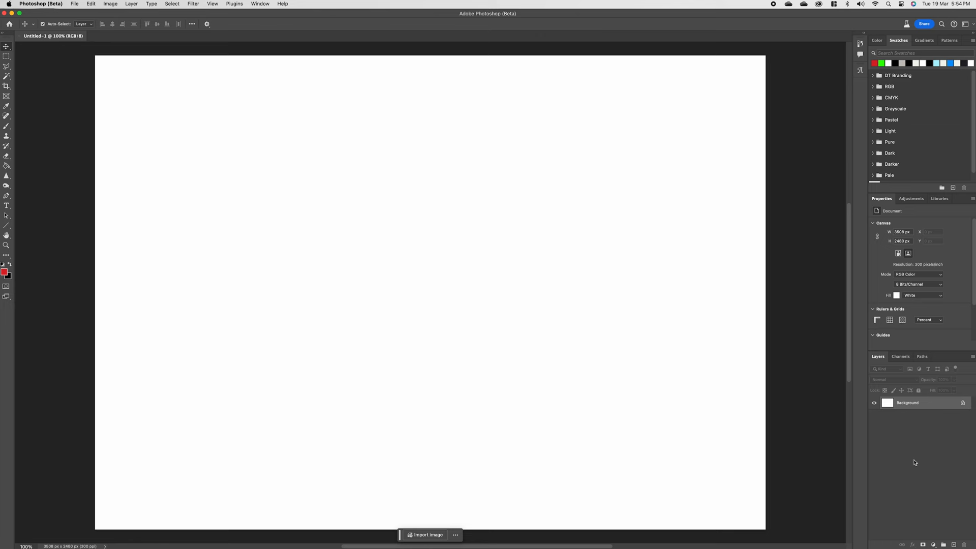
mouse_move(899, 442)
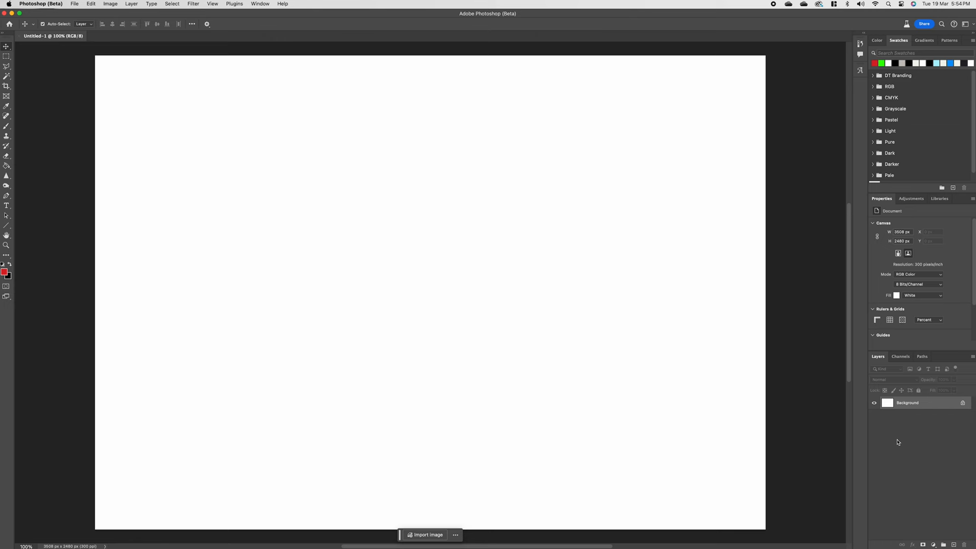
mouse_move(194, 116)
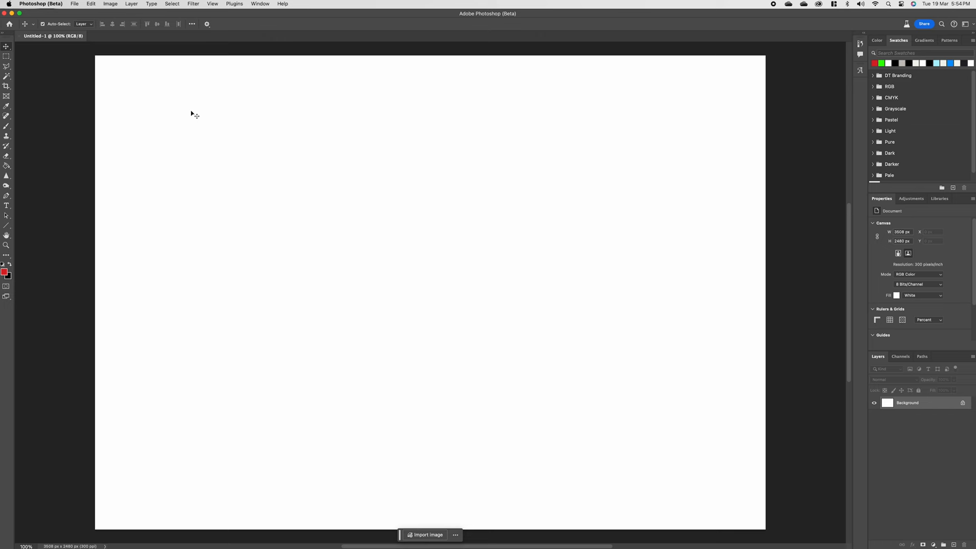
mouse_move(299, 202)
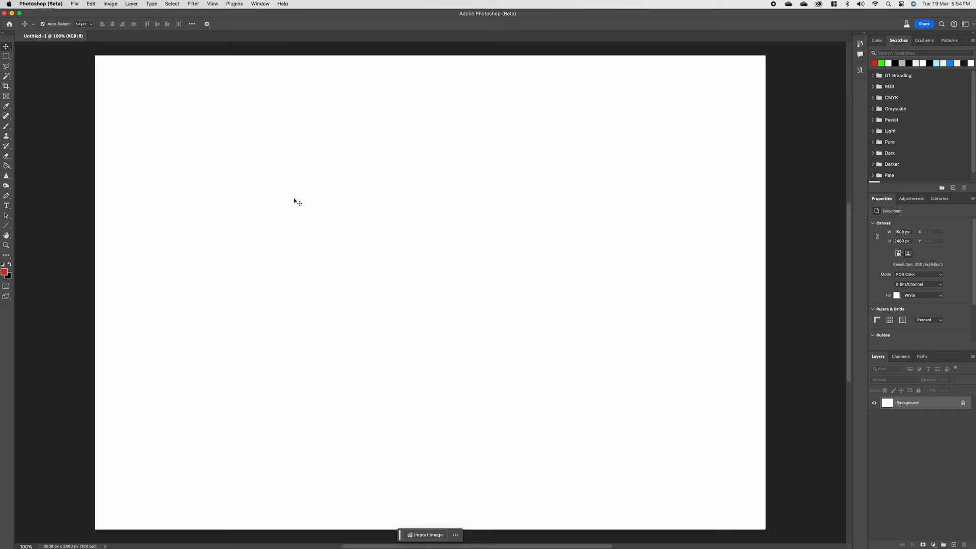
mouse_move(297, 215)
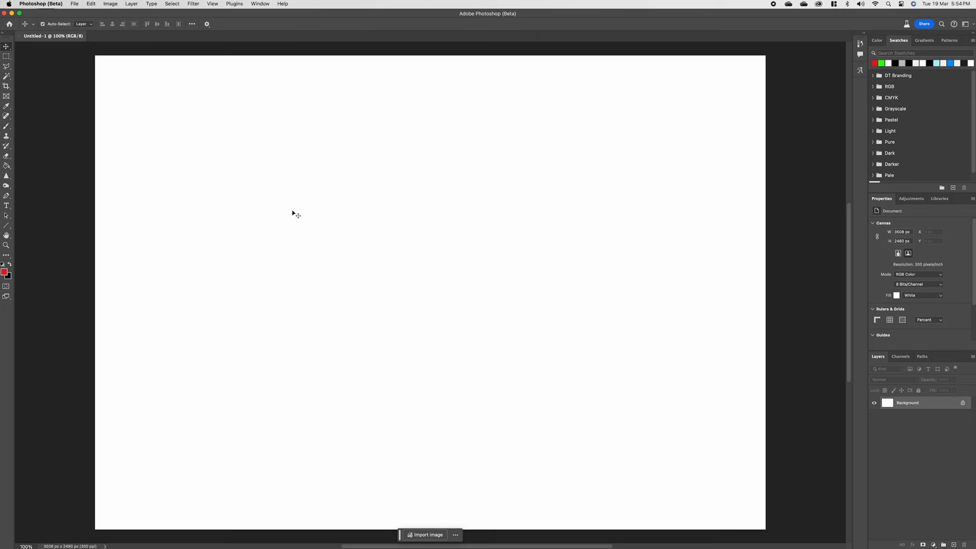
mouse_move(317, 366)
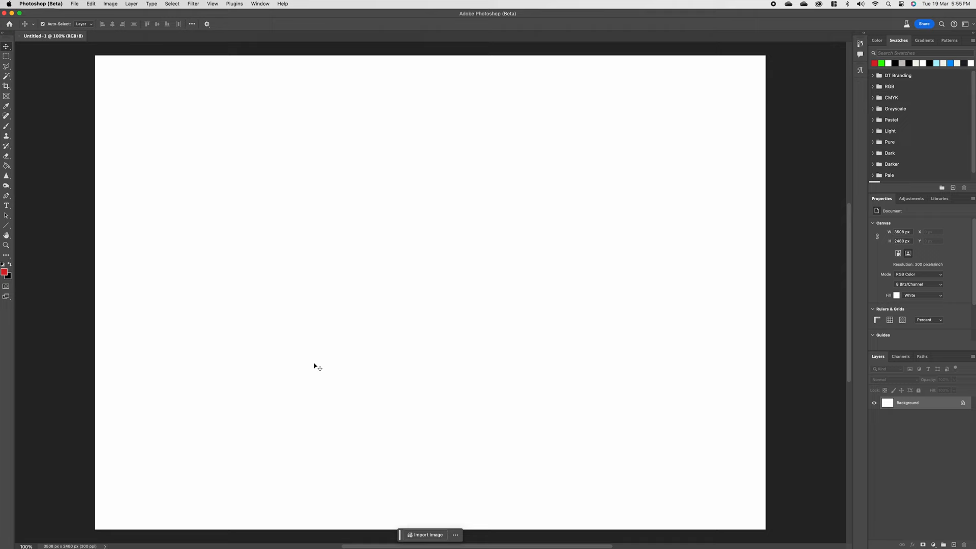
Import the house render, zoom out, and scale it to fill the A4 canvas.
left_click(428, 535)
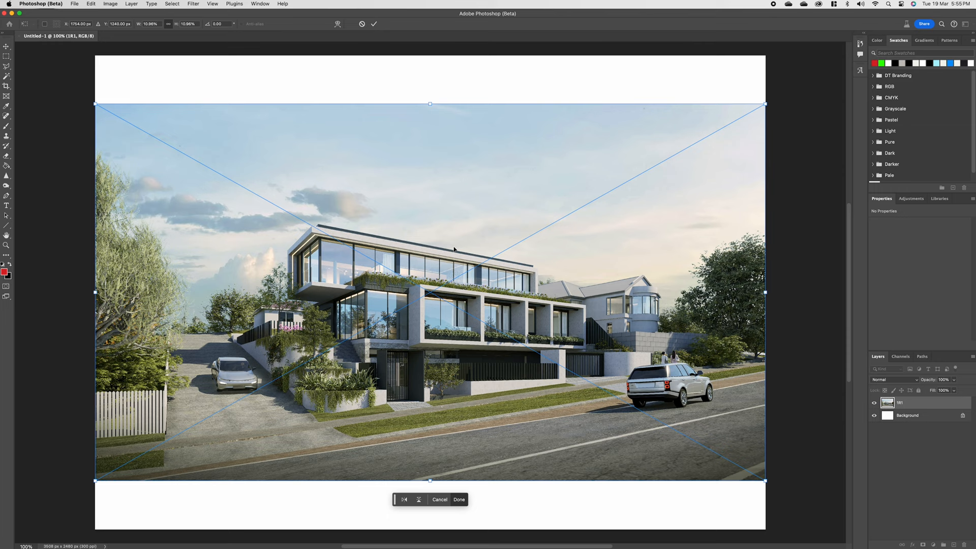
mouse_move(70, 490)
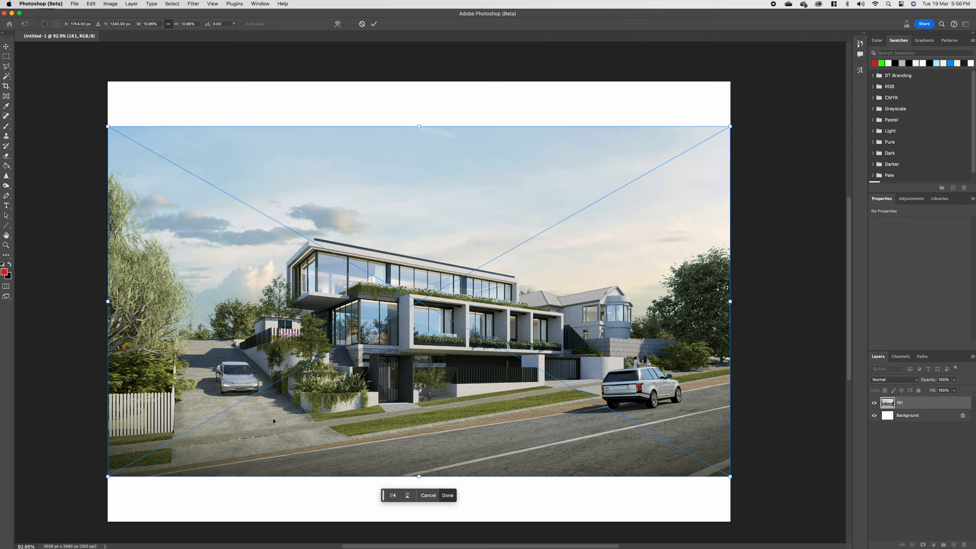
key("cmd+minus")
type("14")
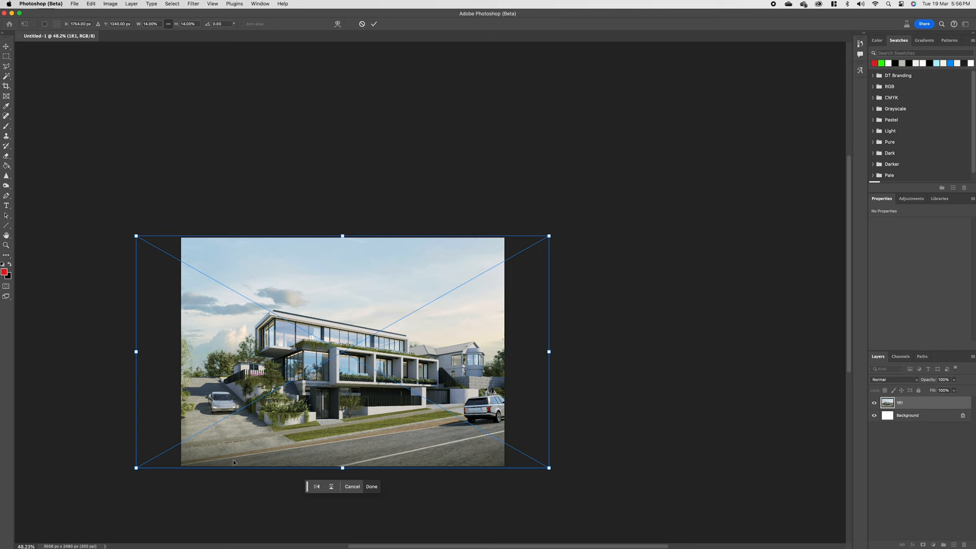
left_click(371, 487)
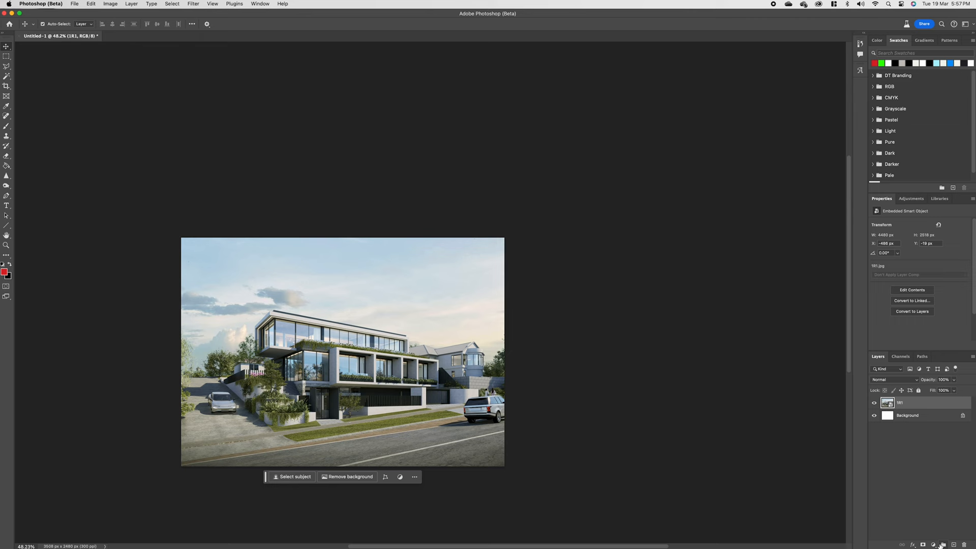
Group the render layer and name the group 'Background Image'.
left_click(932, 545)
type("Background Image")
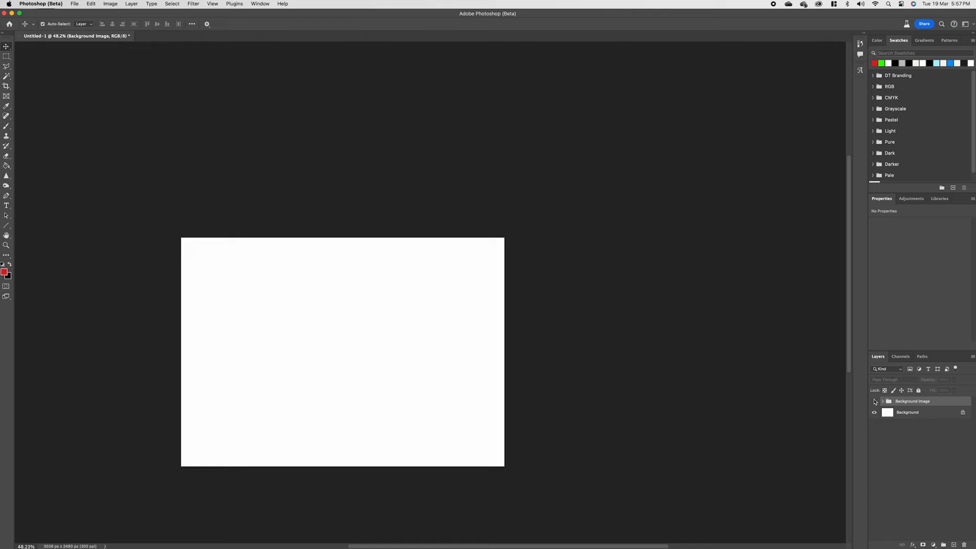
left_click(874, 401)
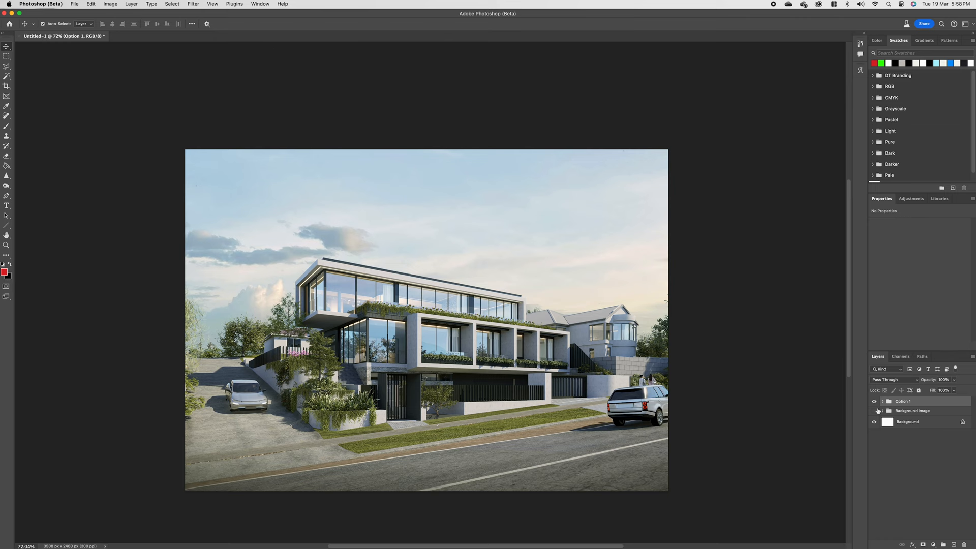
Create the 'Option 1' group containing Layer 1, a pixel copy of the render.
left_click(876, 401)
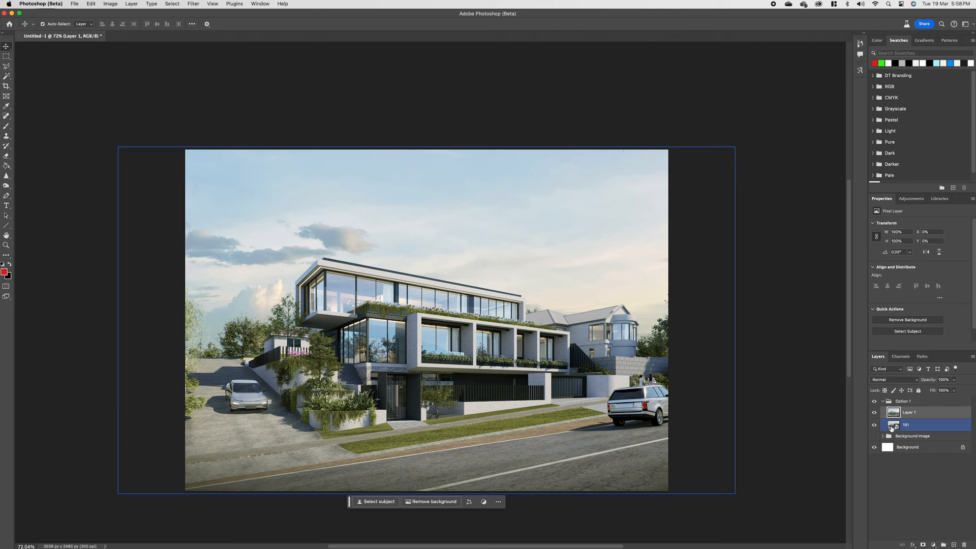
left_click(874, 436)
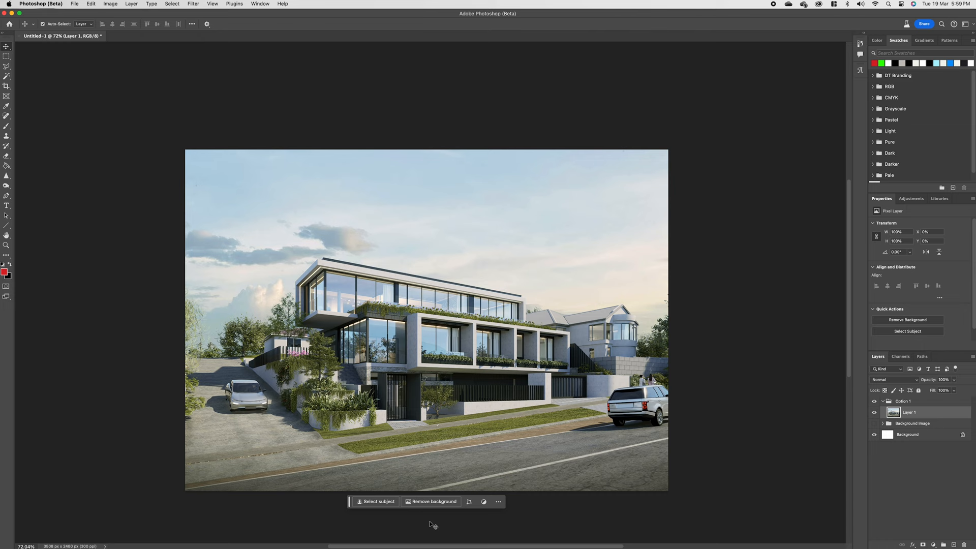
mouse_move(335, 505)
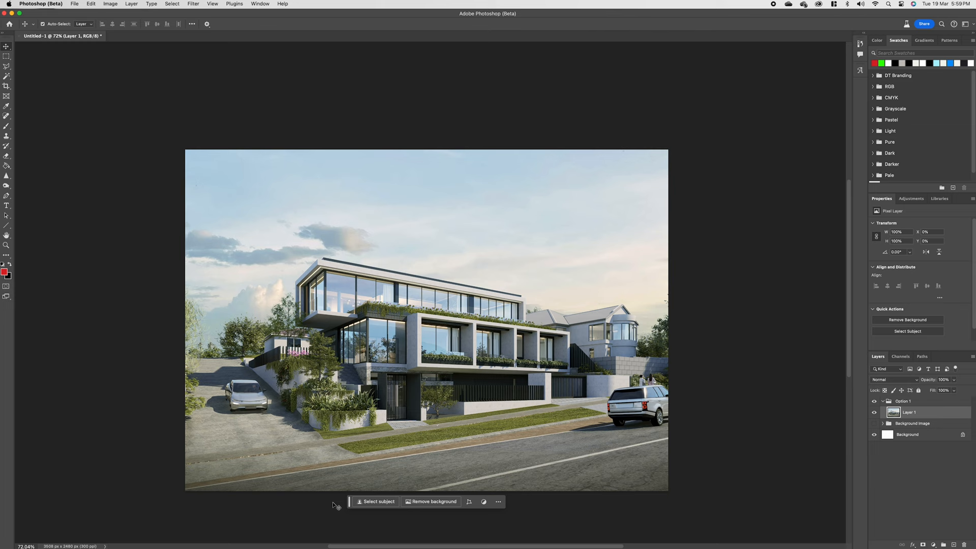
mouse_move(239, 447)
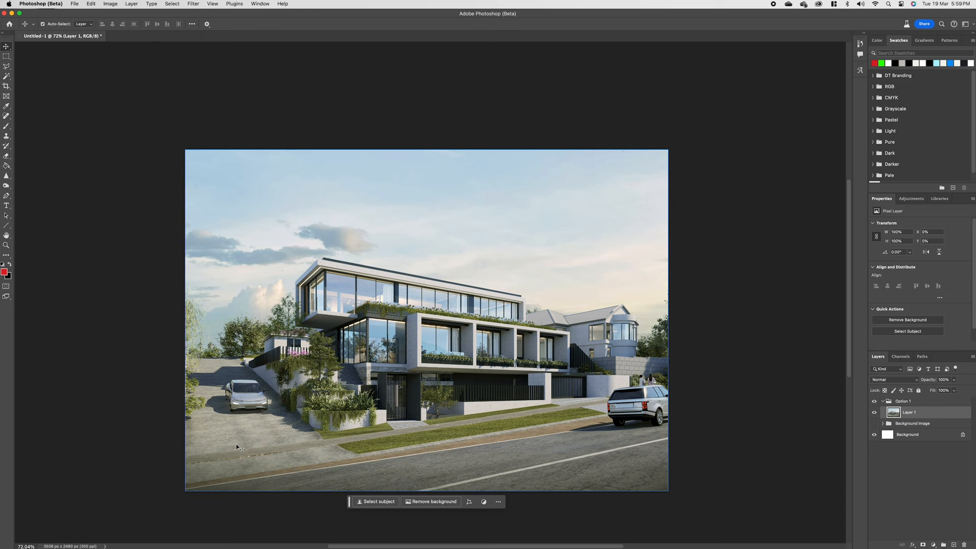
mouse_move(247, 397)
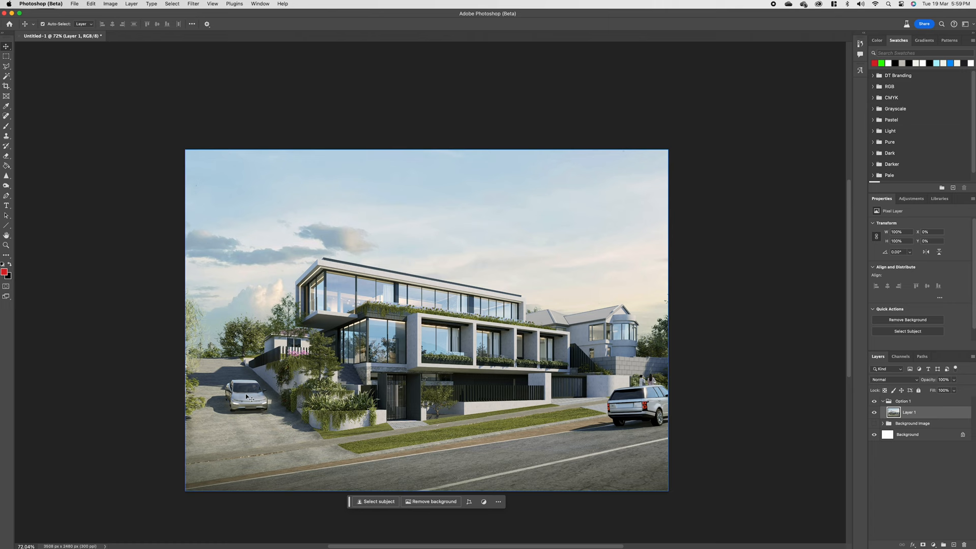
mouse_move(274, 427)
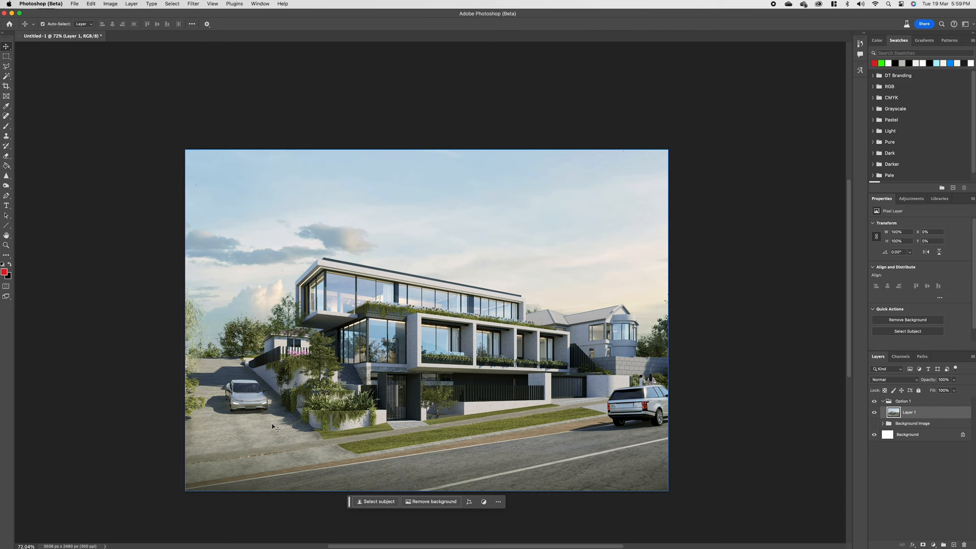
mouse_move(6, 77)
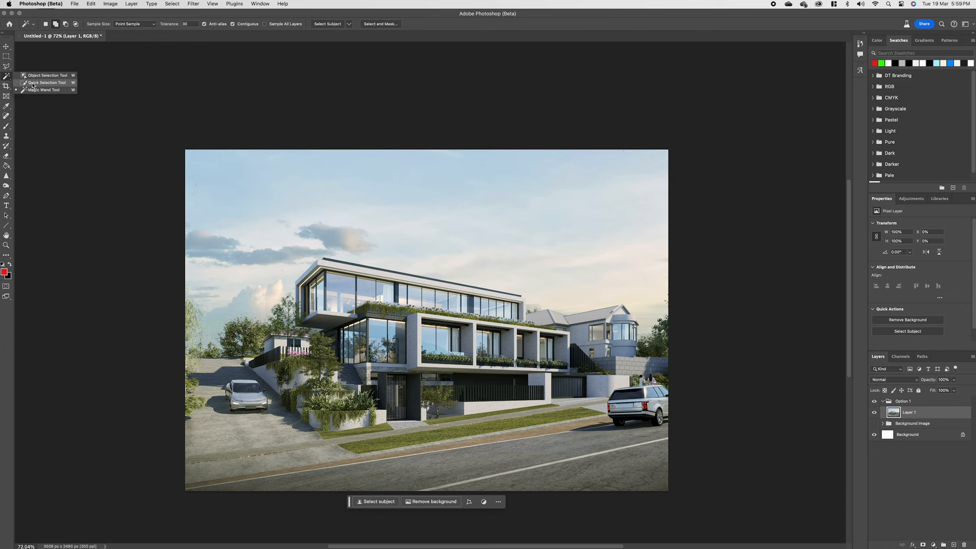
Brush a Quick Selection over the silver driveway car on Layer 1.
left_click(47, 82)
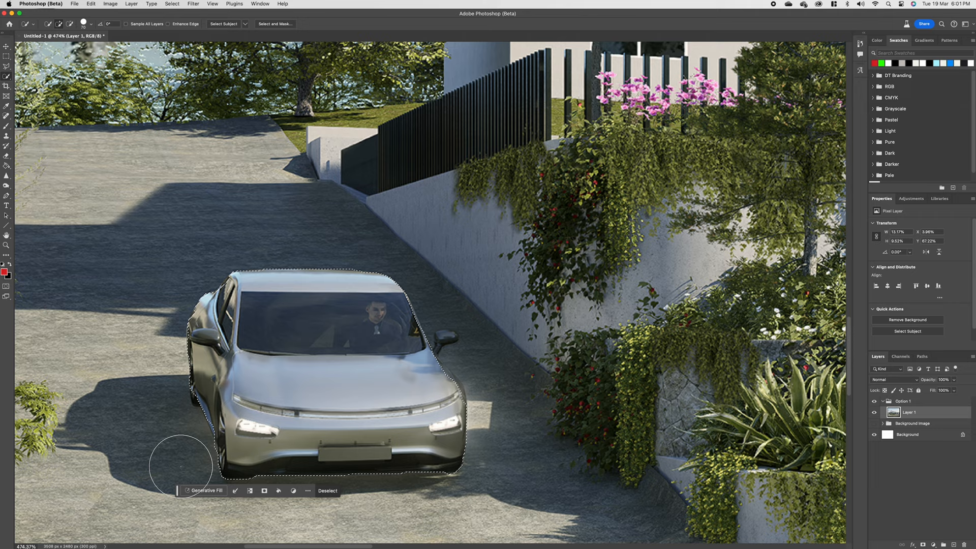
scroll("up", 3)
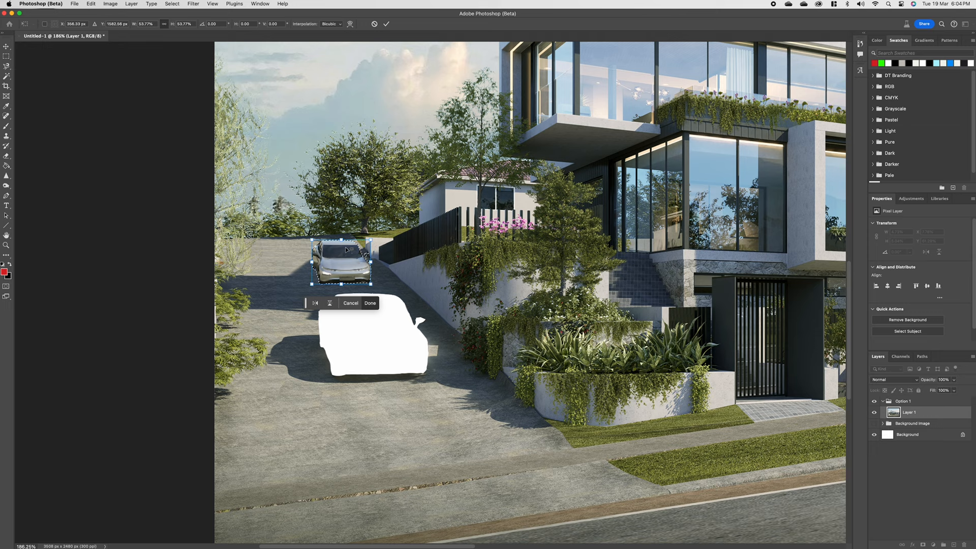
Commit the resized car and pick the Clone Stamp Tool for the white gap.
left_click(369, 304)
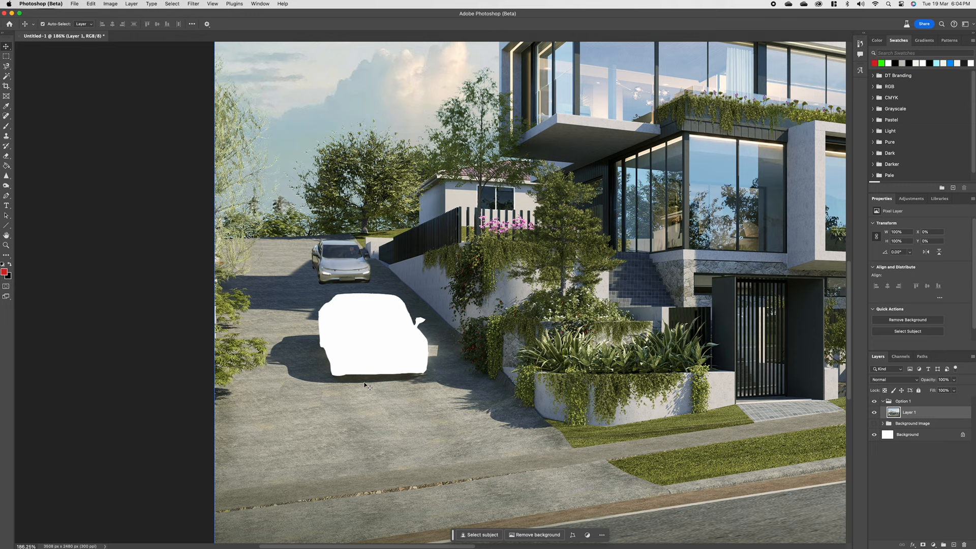
mouse_move(369, 349)
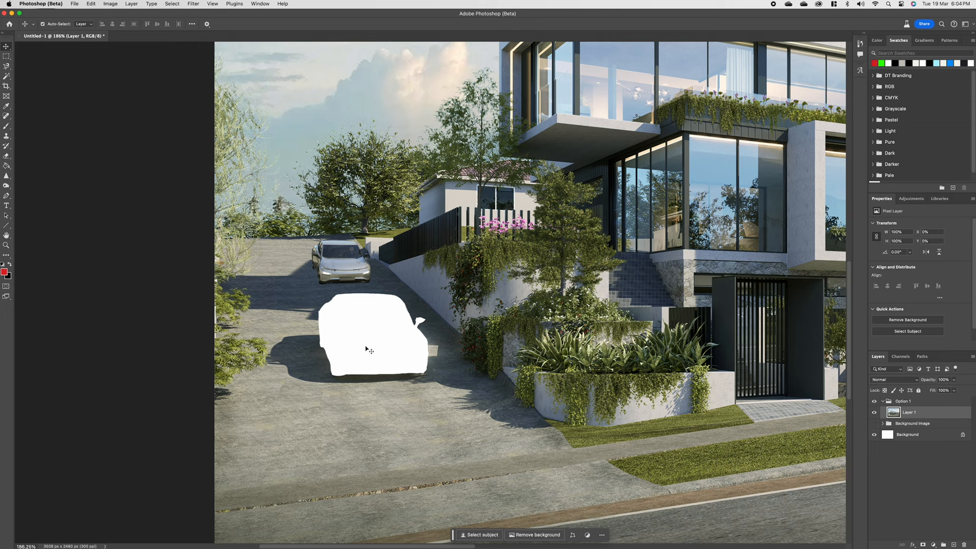
left_click(7, 134)
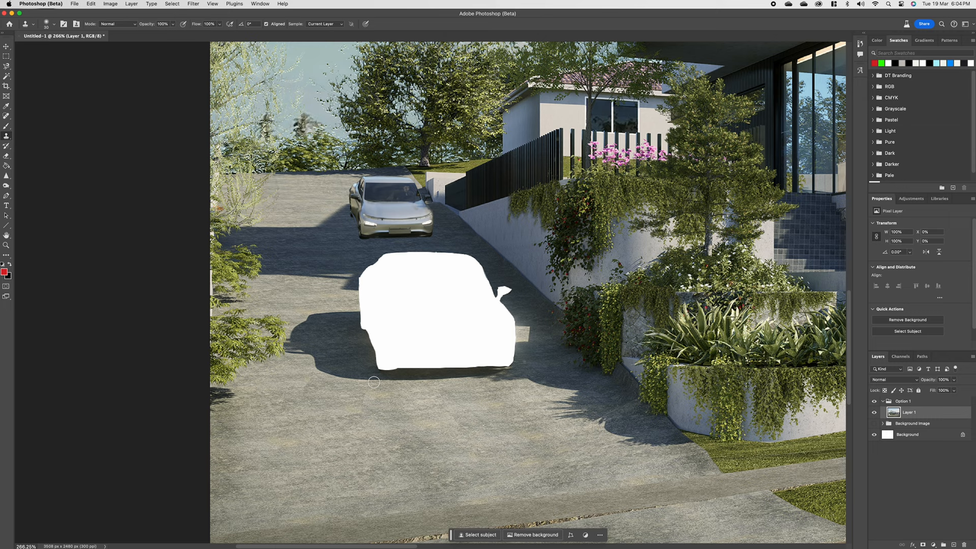
mouse_move(477, 291)
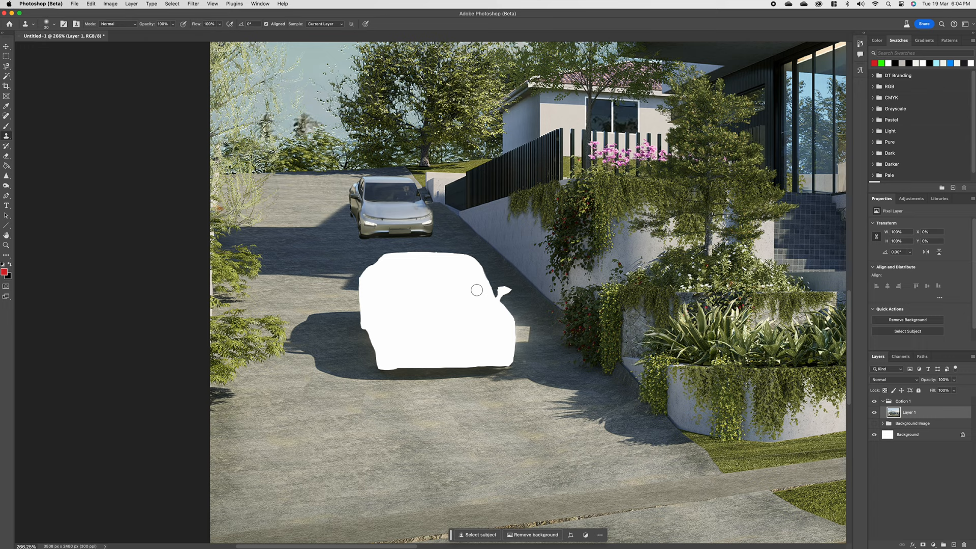
mouse_move(319, 254)
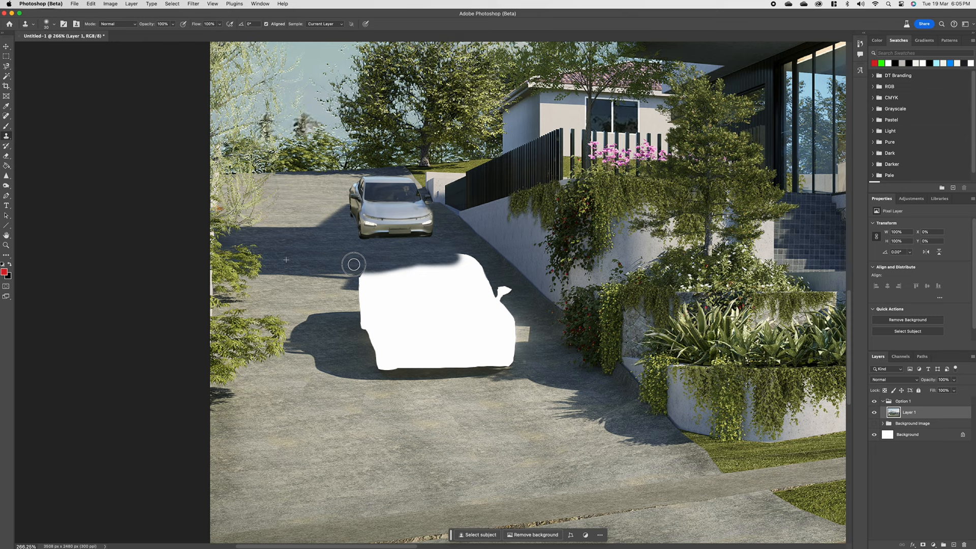
mouse_move(268, 271)
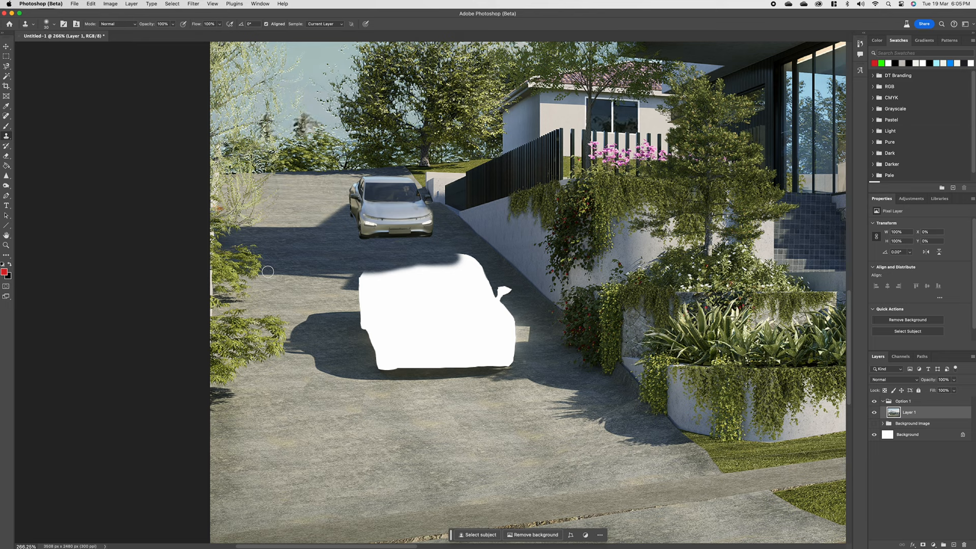
mouse_move(322, 247)
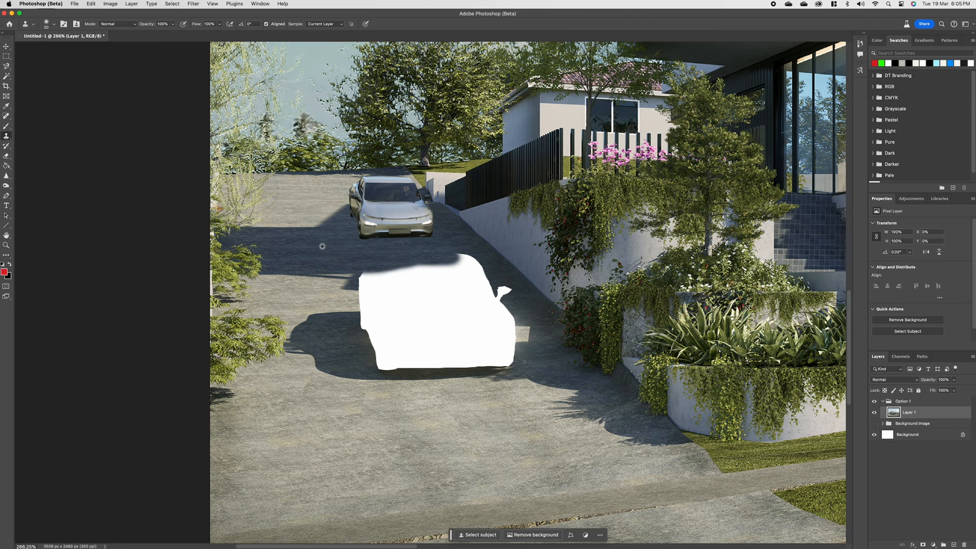
mouse_move(574, 269)
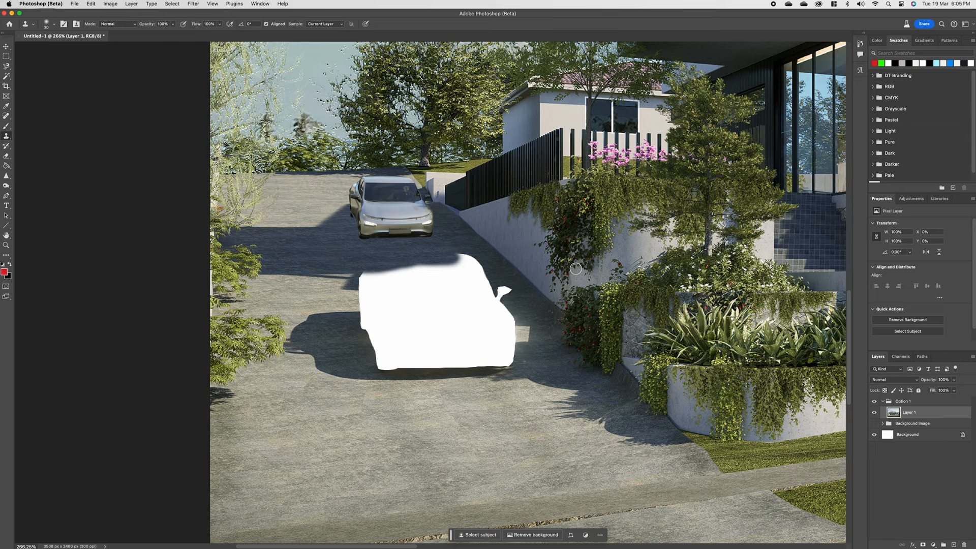
left_click(389, 312)
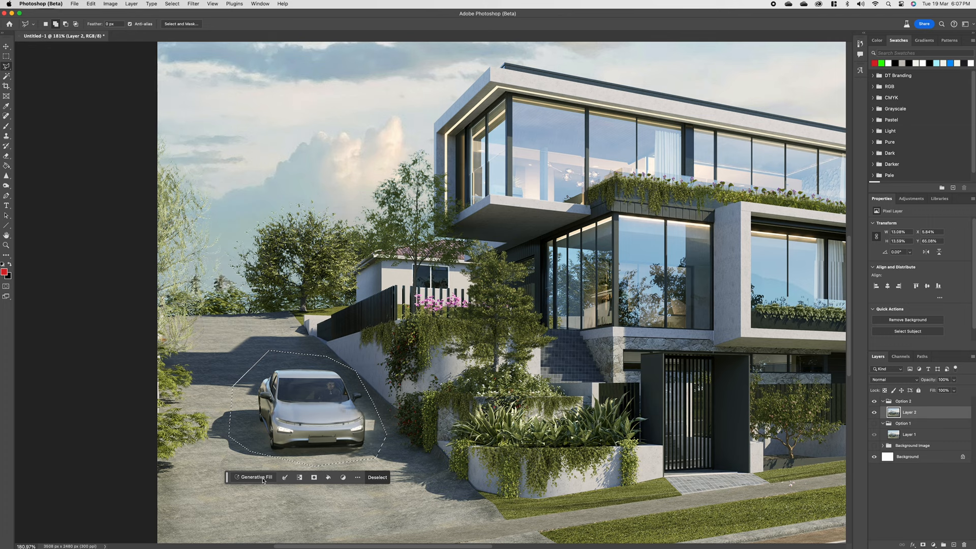
Lasso loosely around the driveway car on Layer 2 for Generative Fill.
left_click(256, 477)
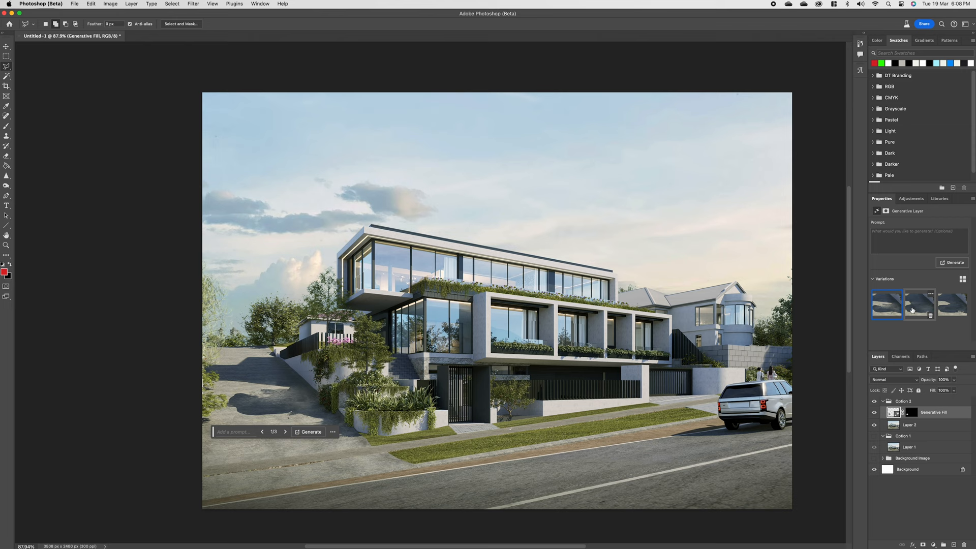
Preview variation 3, then keep Generative Fill variation 2 of 3.
left_click(952, 305)
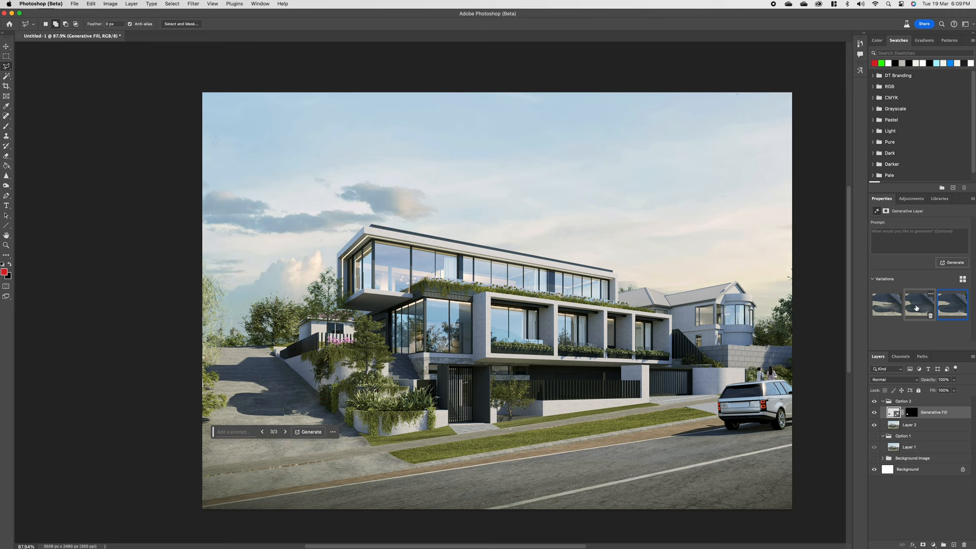
left_click(919, 304)
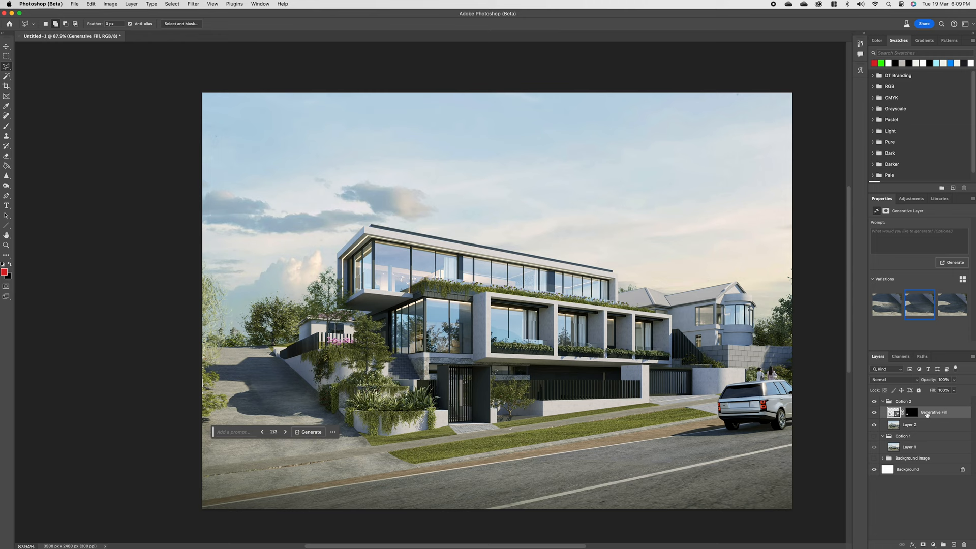
left_click(874, 412)
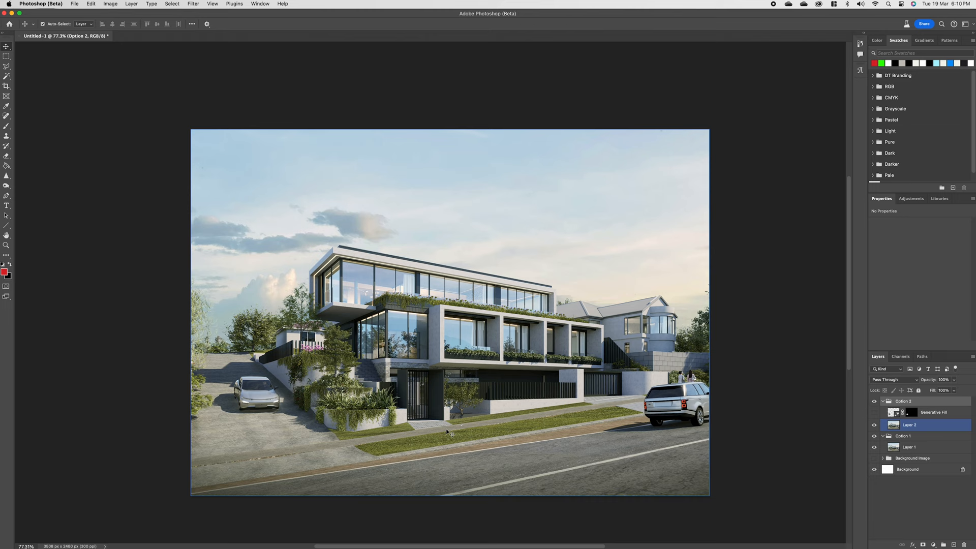
mouse_move(471, 421)
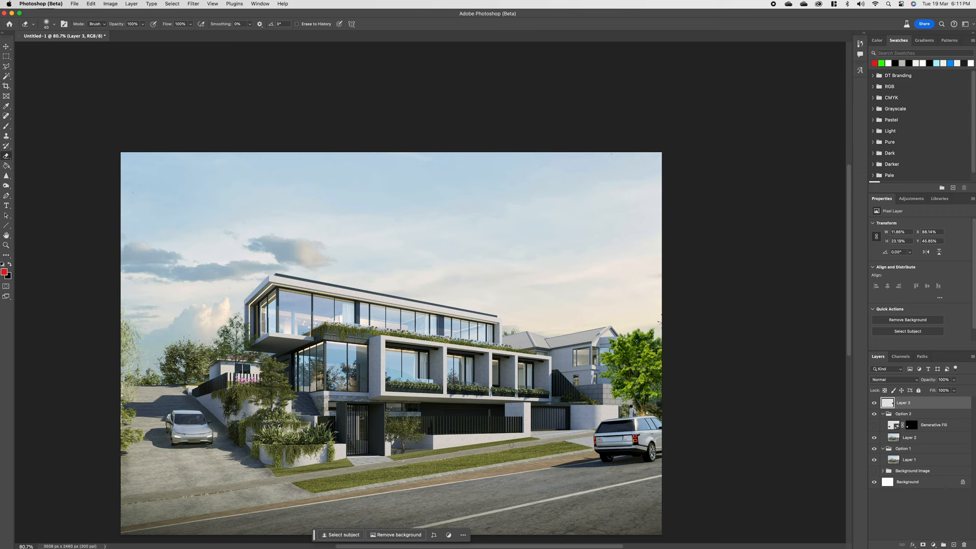
Keep the tree on Layer 3 at the render's right edge.
left_click(910, 438)
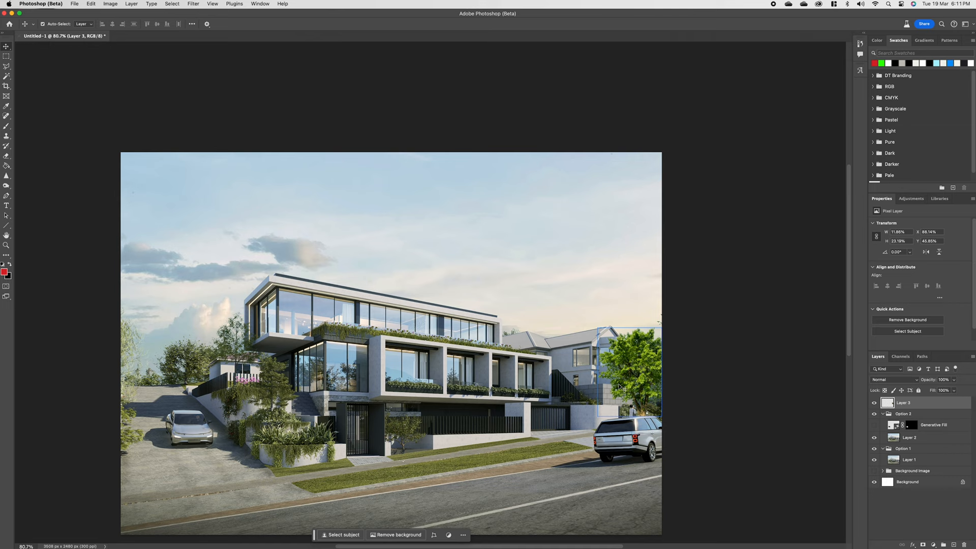
Match Layer 3's colour to Layer 2: Luminance 36, Intensity 48, Fade 58, Neutralize.
left_click(110, 3)
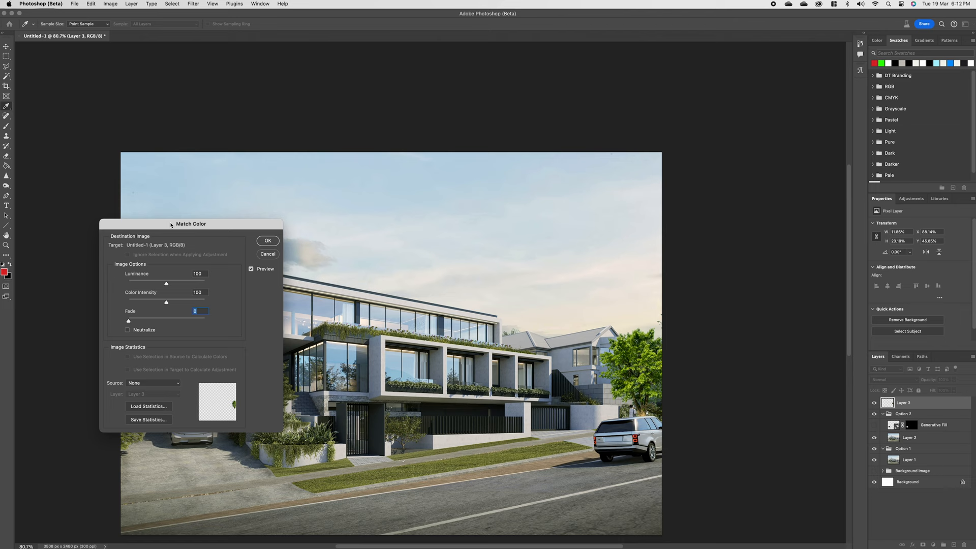
left_click(153, 383)
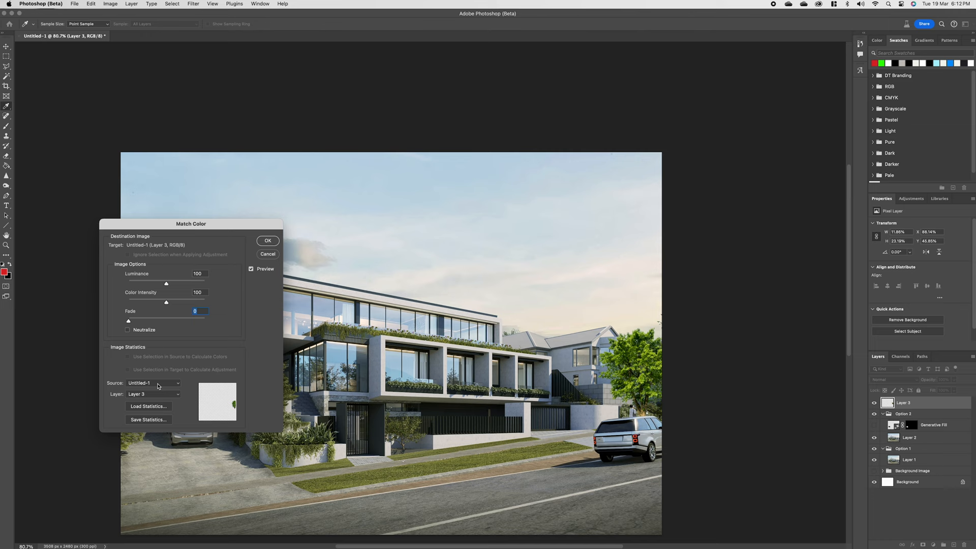
left_click(153, 394)
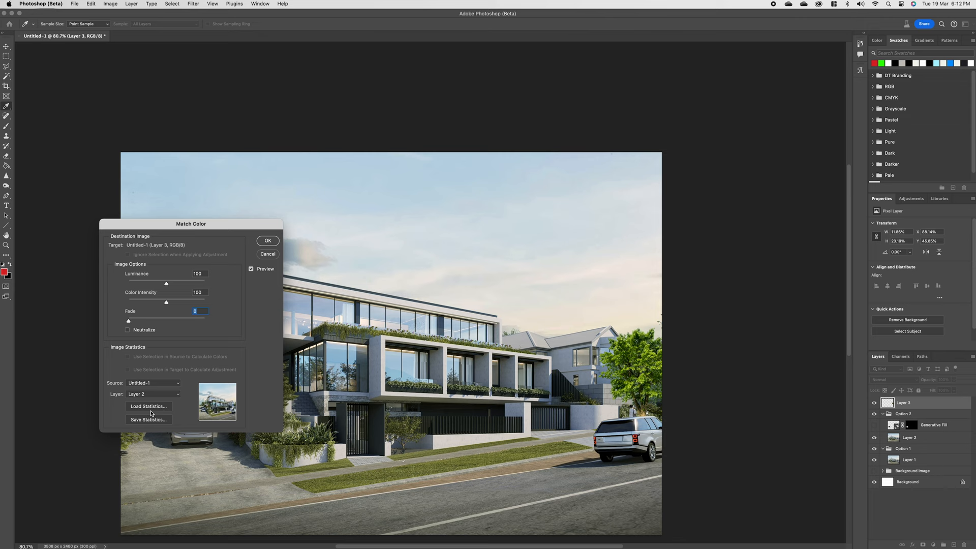
left_click(128, 330)
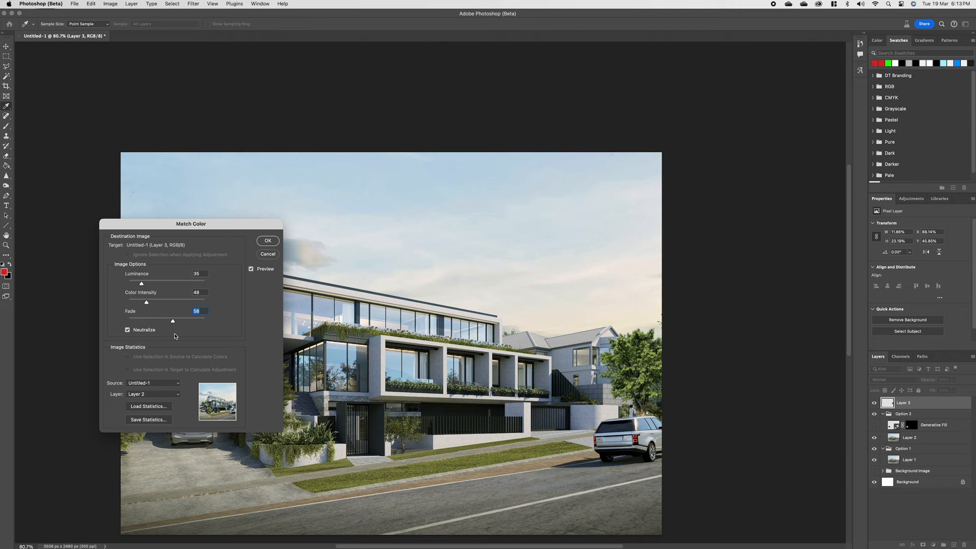
left_click(268, 241)
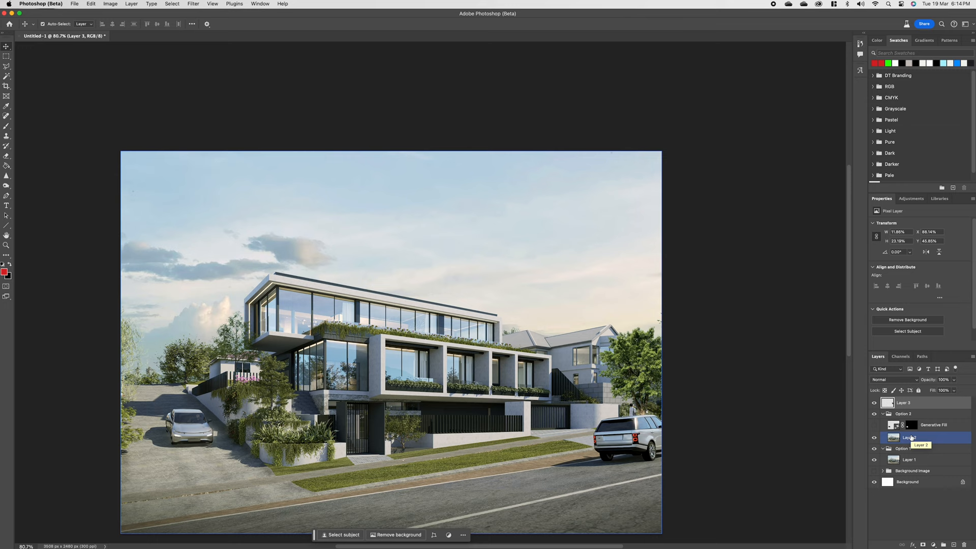
Preview a sunset preset with golden, sunlit clouds in Sky Replacement.
left_click(91, 3)
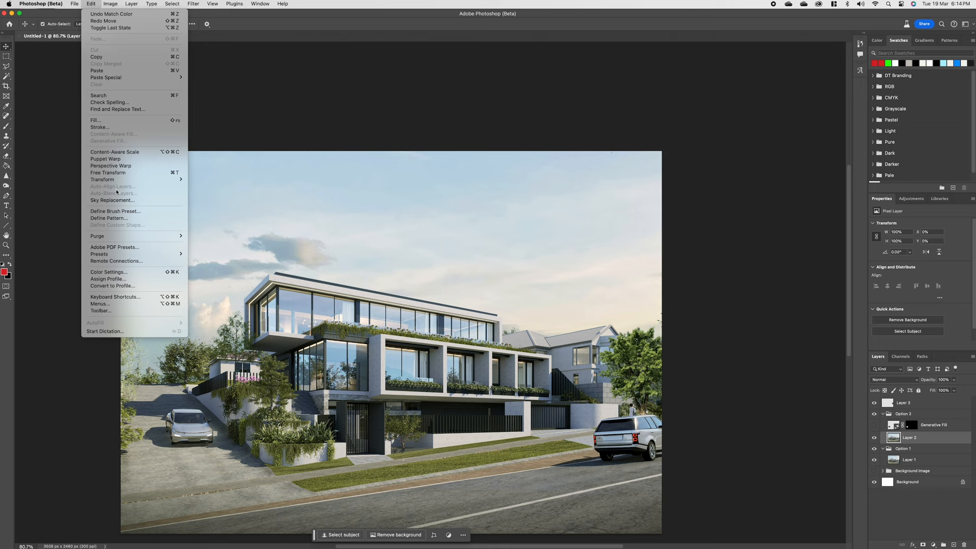
left_click(112, 200)
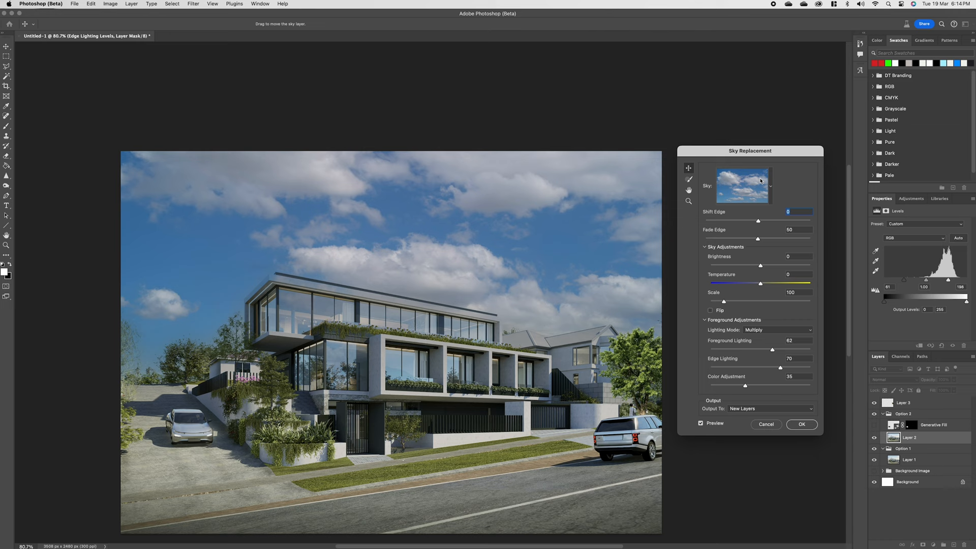
left_click(771, 186)
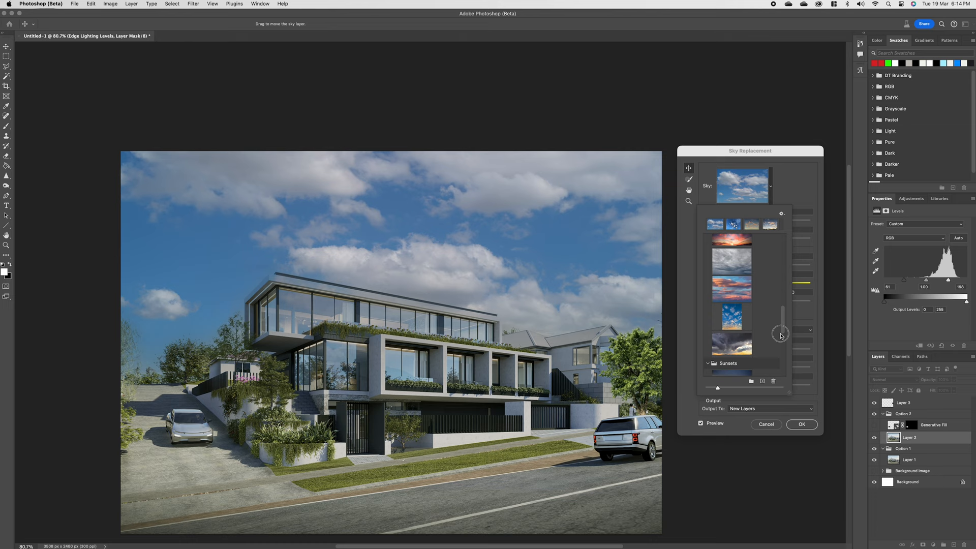
left_click(732, 307)
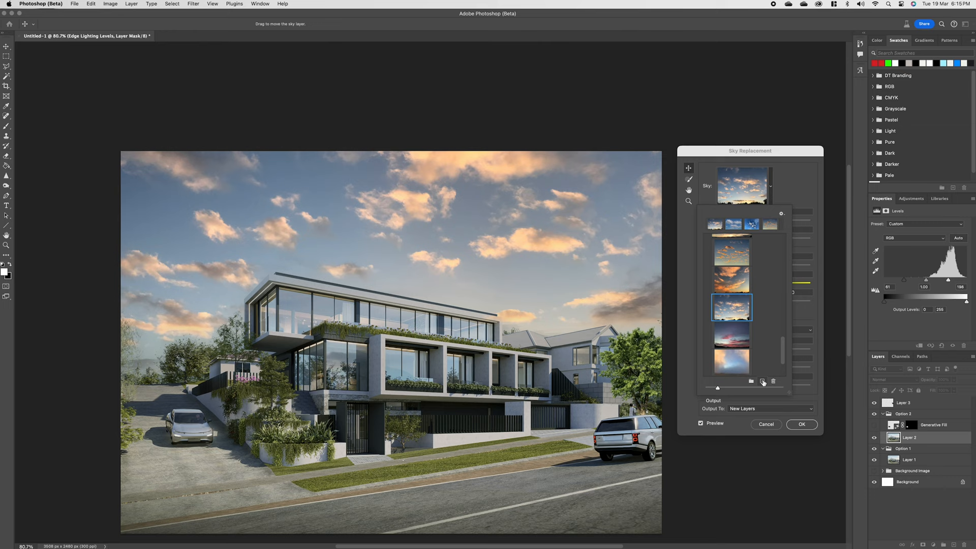
left_click(743, 186)
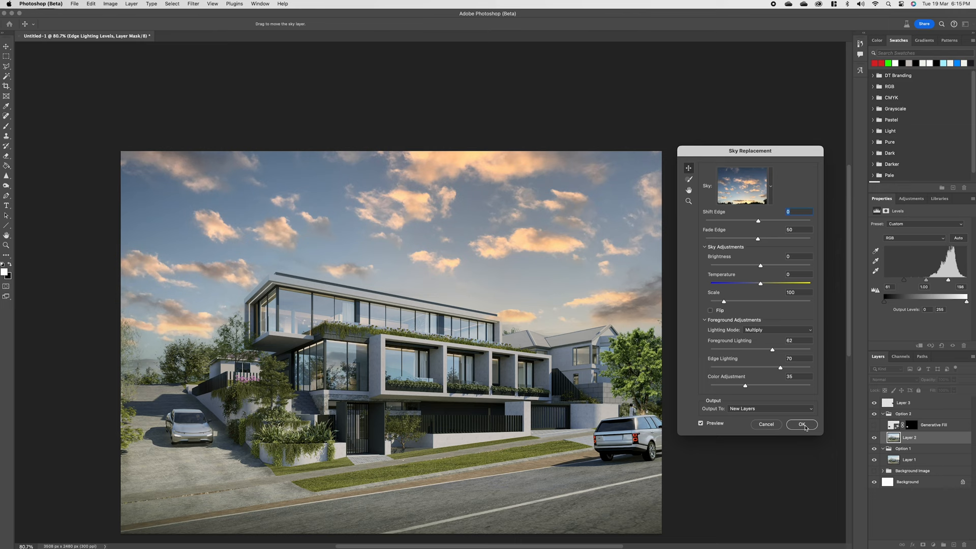
Apply the golden-cloud sky, creating the Sky Replacement Group in Option 2.
left_click(801, 424)
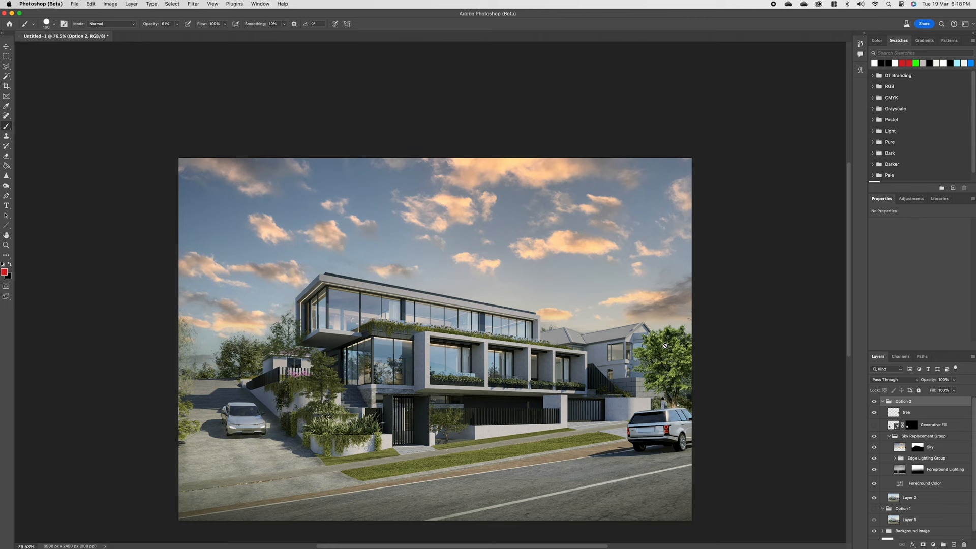
left_click(946, 469)
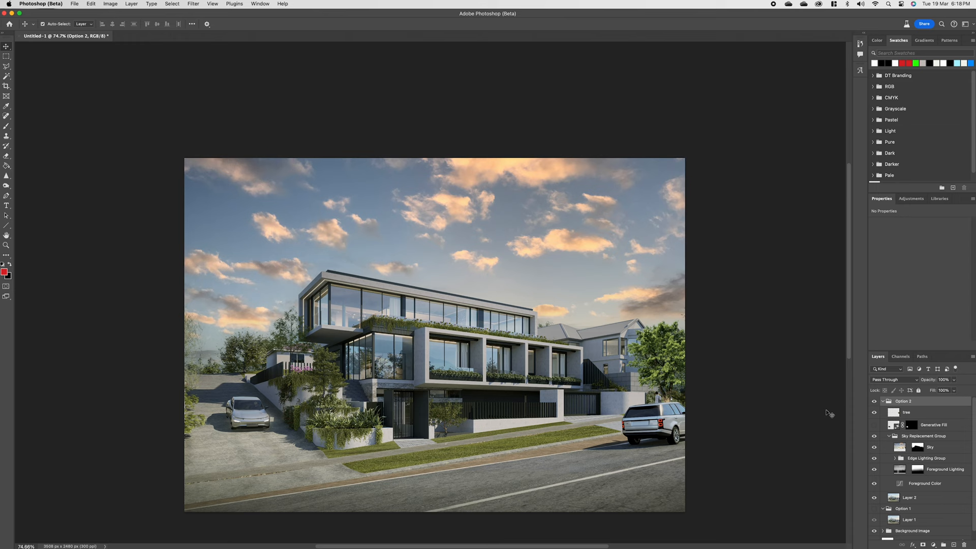
Lower Layer 2's Greens and Yellows saturation with Lightness -20 in Hue/Saturation.
left_click(110, 4)
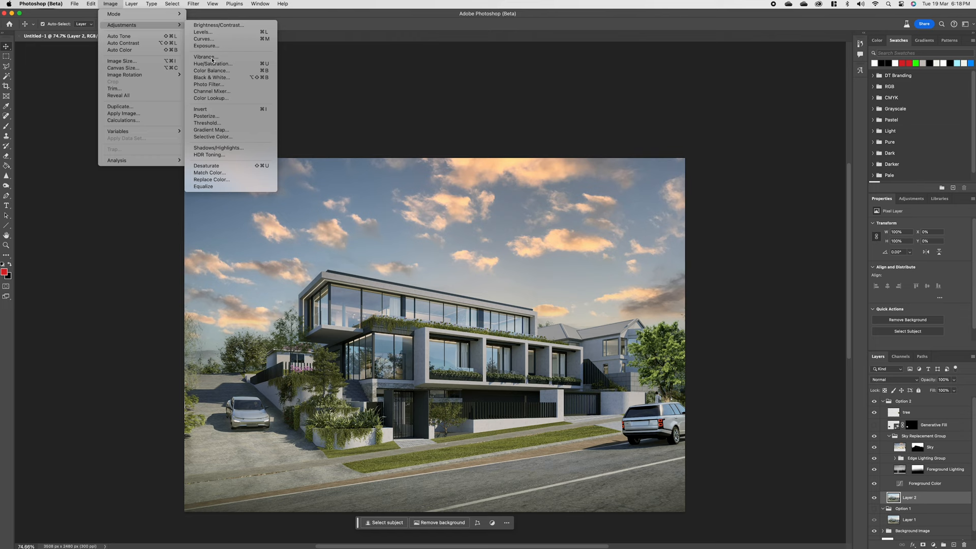
left_click(212, 63)
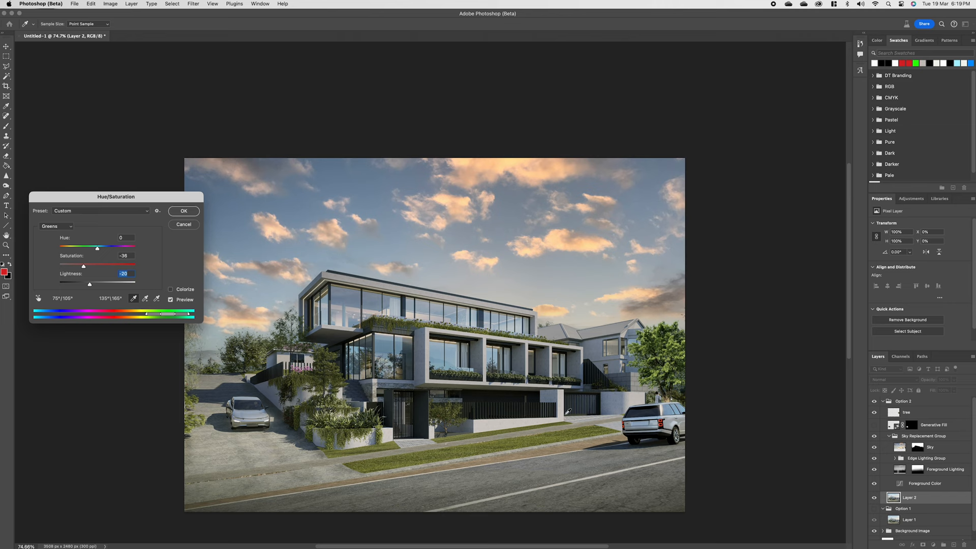
left_click(56, 226)
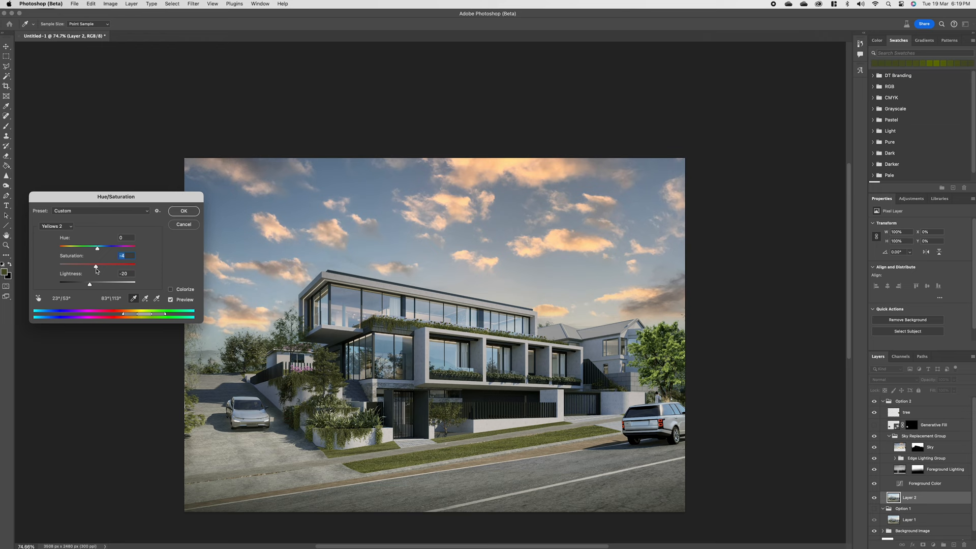
left_click(183, 211)
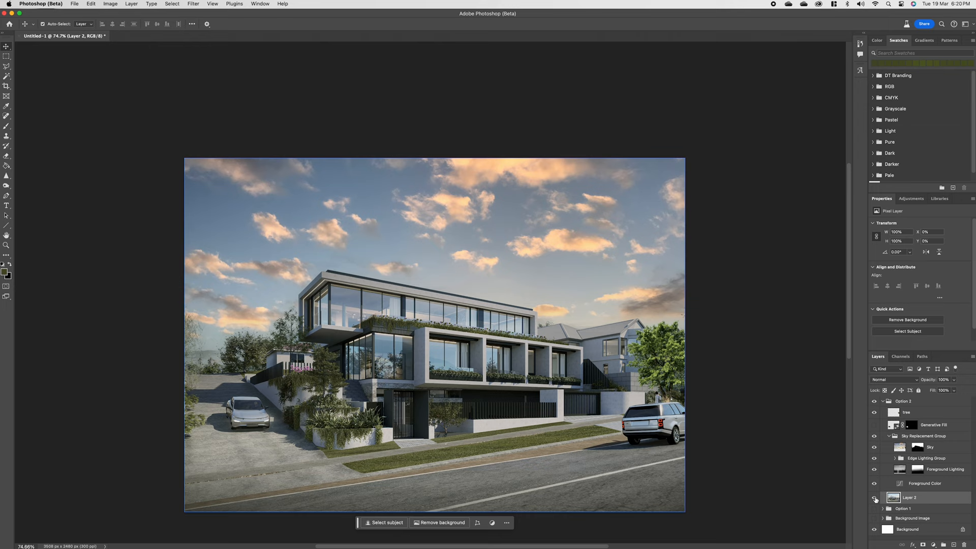
Set the tree layer's Master Saturation to -31 via Hue/Saturation.
left_click(110, 3)
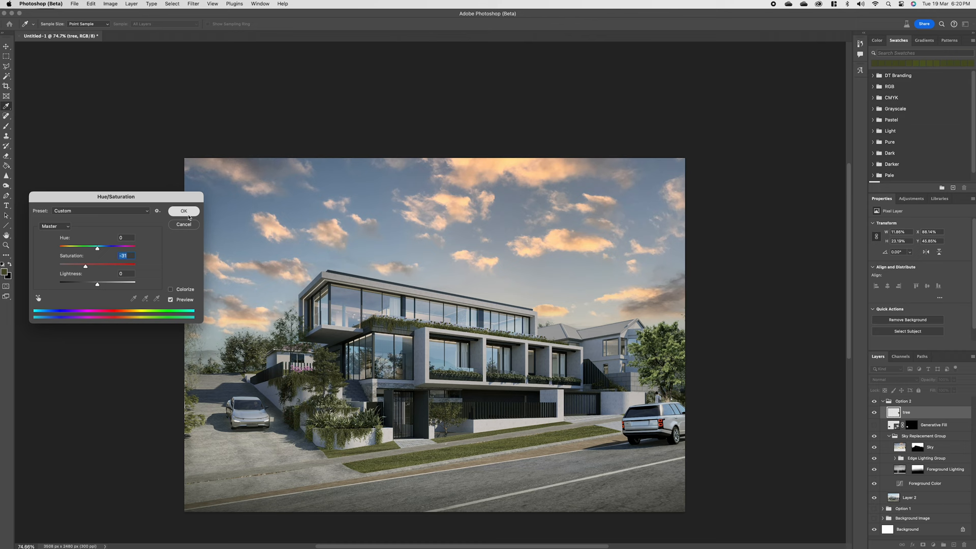
left_click(111, 3)
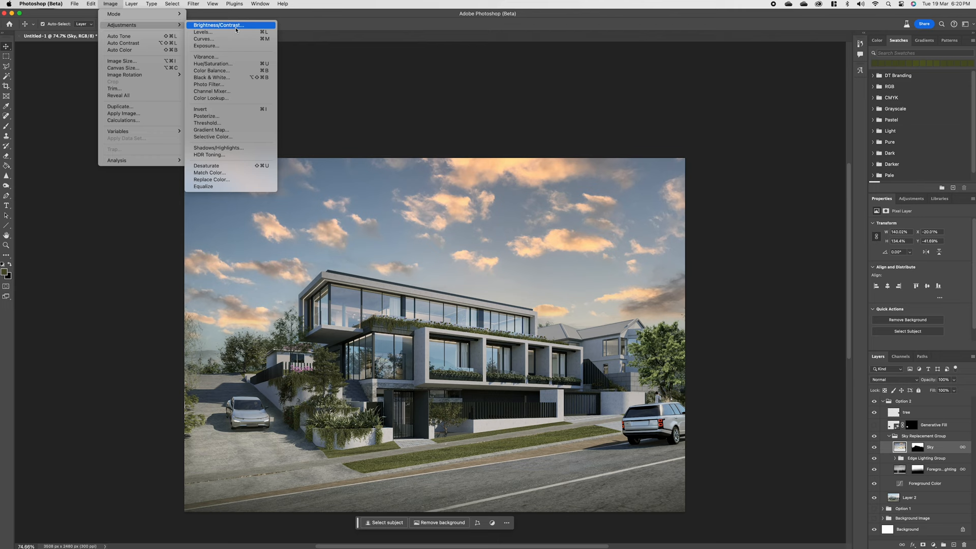
Set the sky layer's Brightness 50 and Contrast 100; open and close Hue/Saturation.
left_click(219, 25)
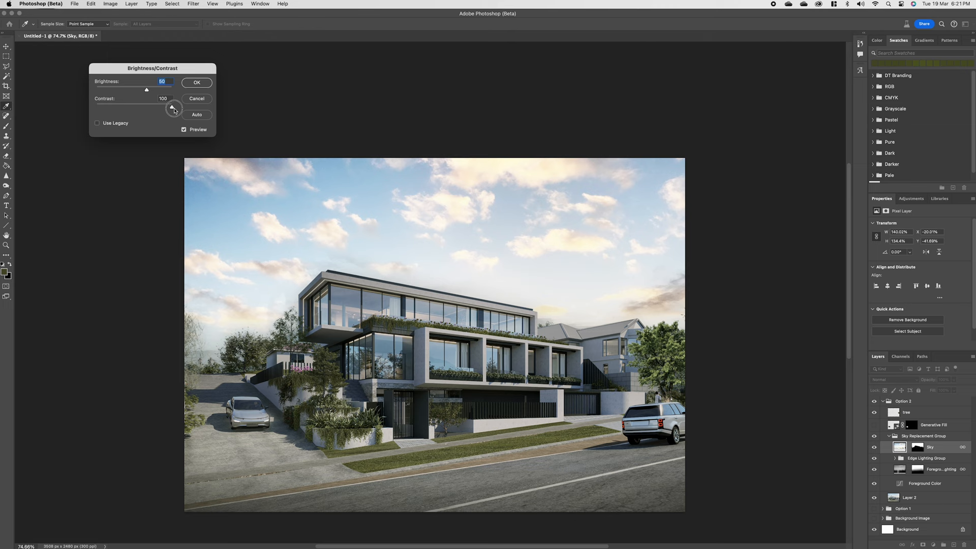
left_click(110, 3)
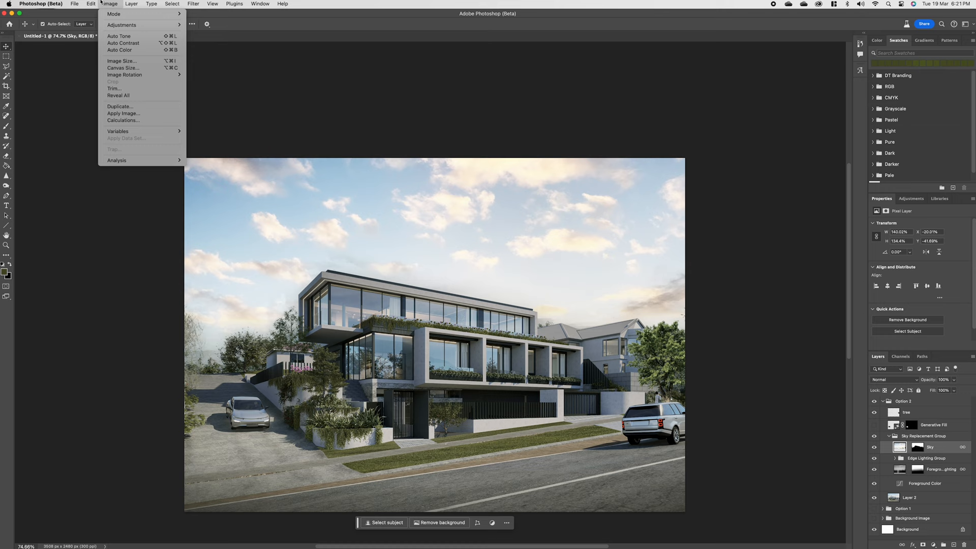
left_click(122, 25)
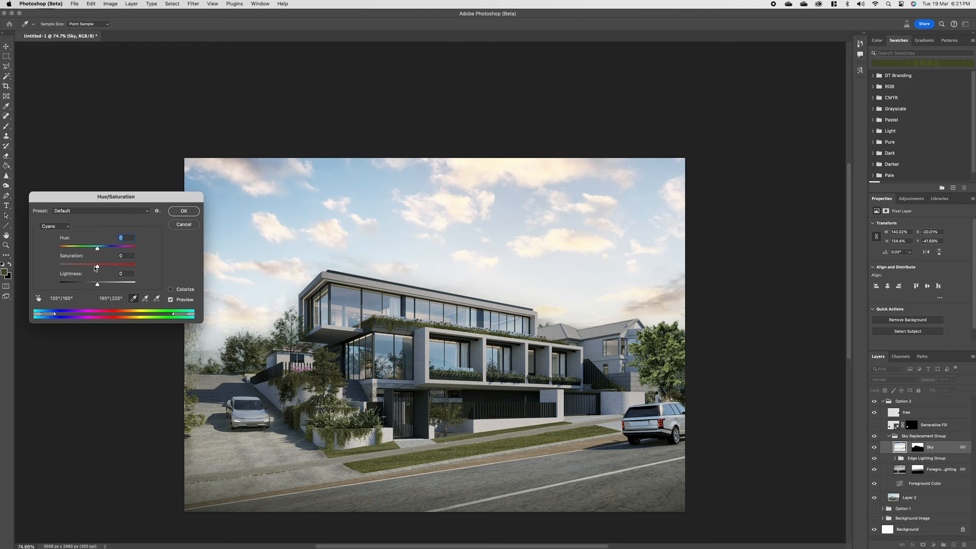
left_click(183, 210)
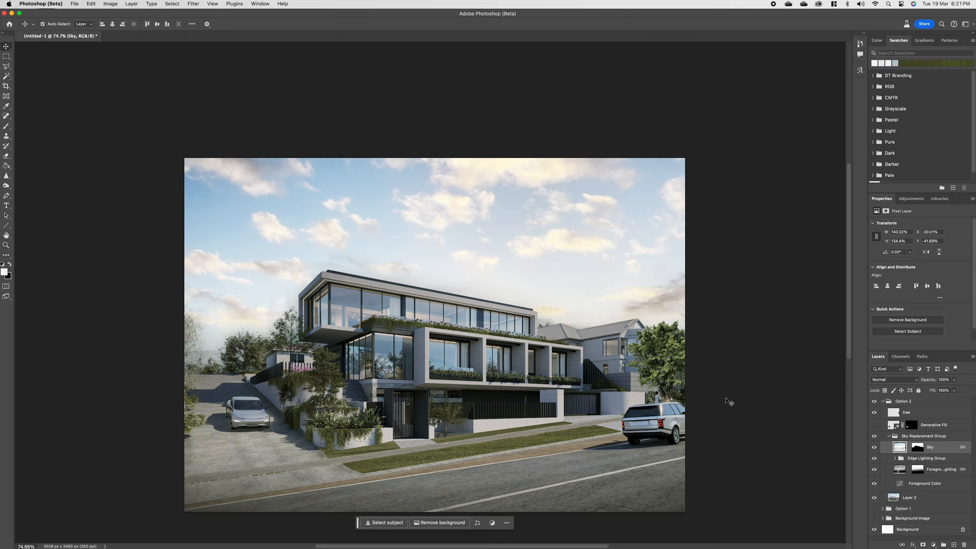
mouse_move(737, 465)
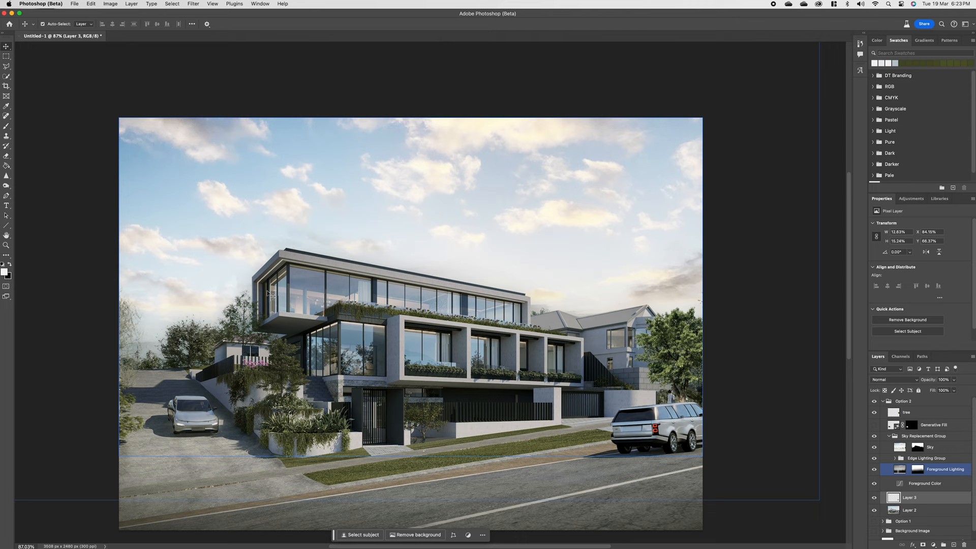
Apply a Motion Blur with Angle 10° and Distance 201 pixels to the SUV.
left_click(192, 4)
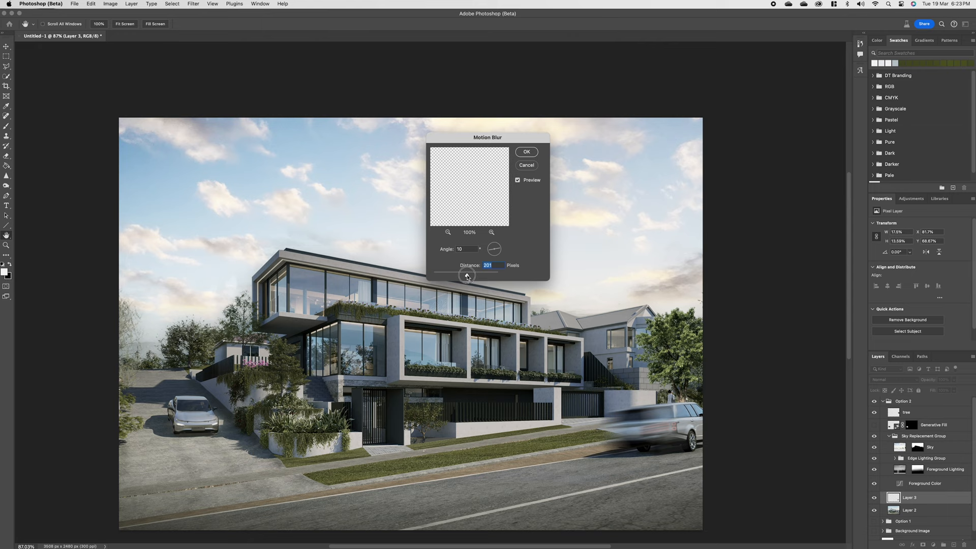
left_click(526, 151)
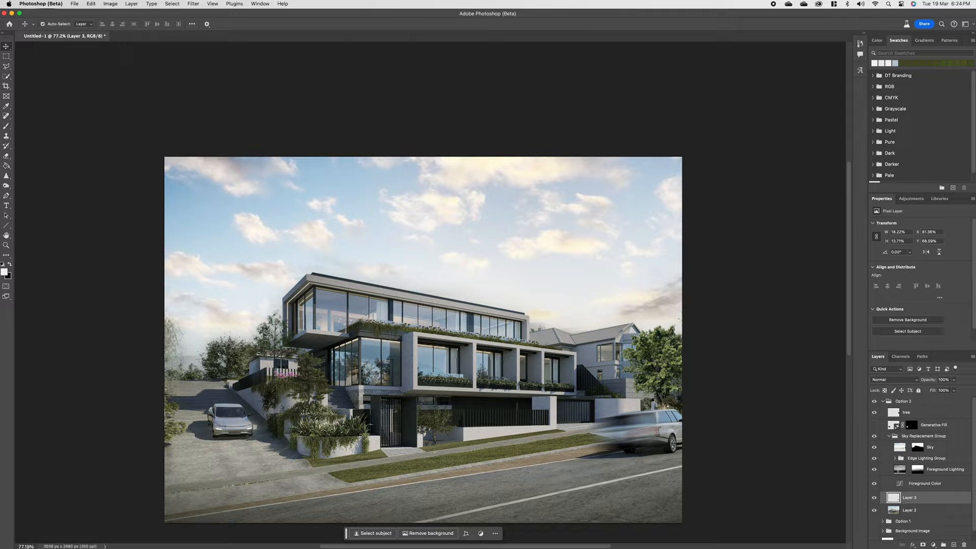